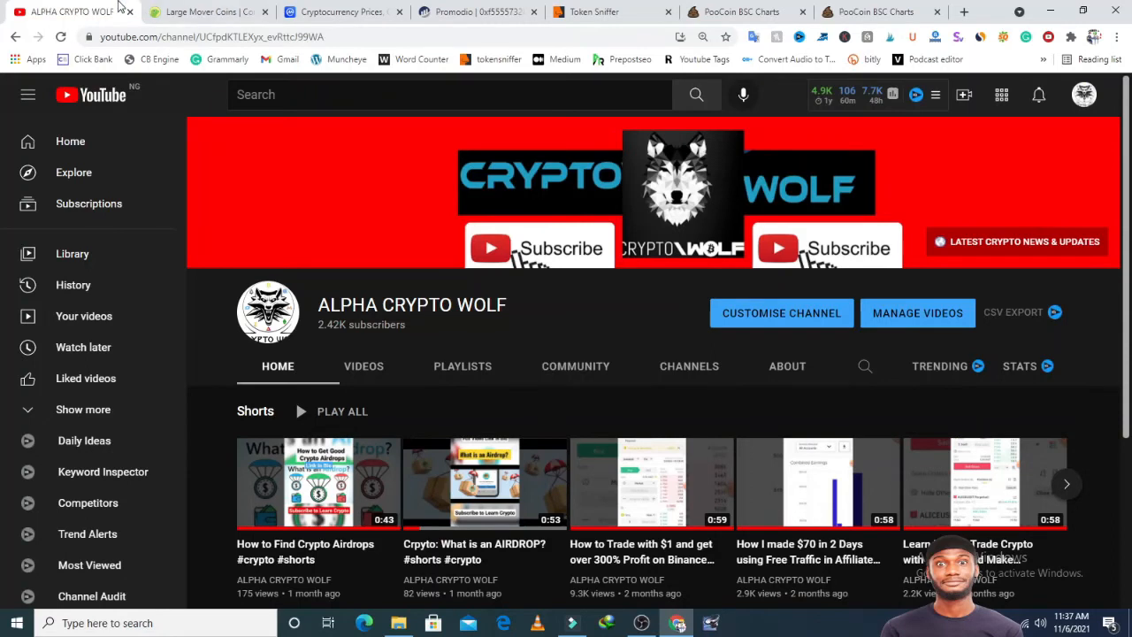
Switch from the YouTube channel tab to the CoinMarketCap prices homepage.
{"action": "left_click", "coordinate": [341, 11]}
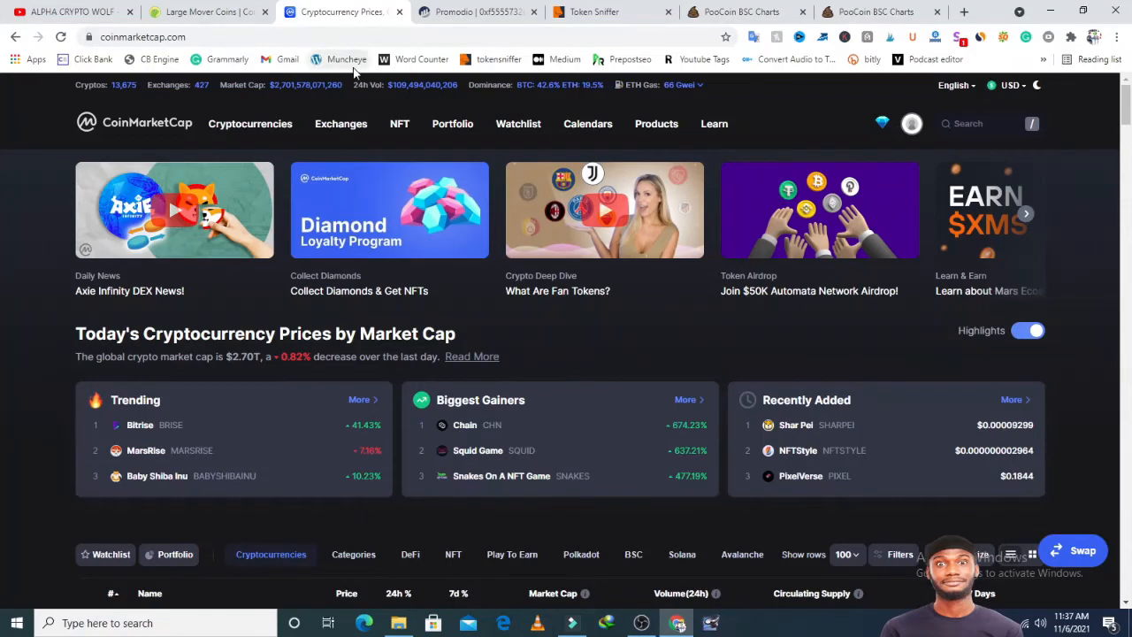
Open the Chain (CHN) detail page from the Biggest Gainers box, showing $22.14.
{"action": "scroll", "scroll_direction": "down", "scroll_amount": 3}
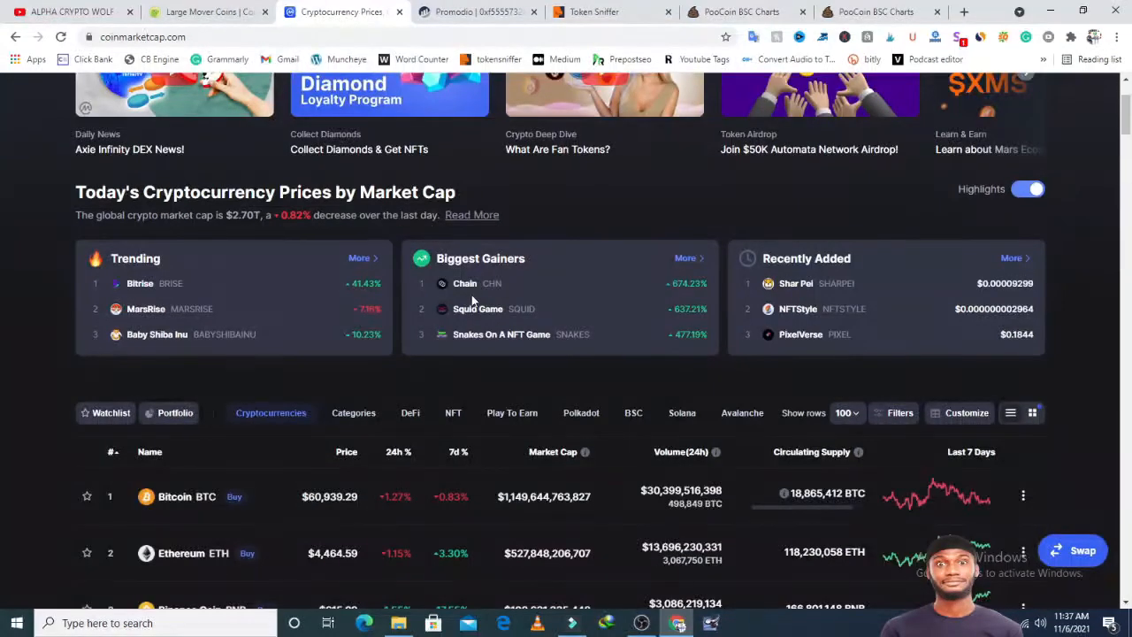
{"action": "left_click", "coordinate": [464, 283]}
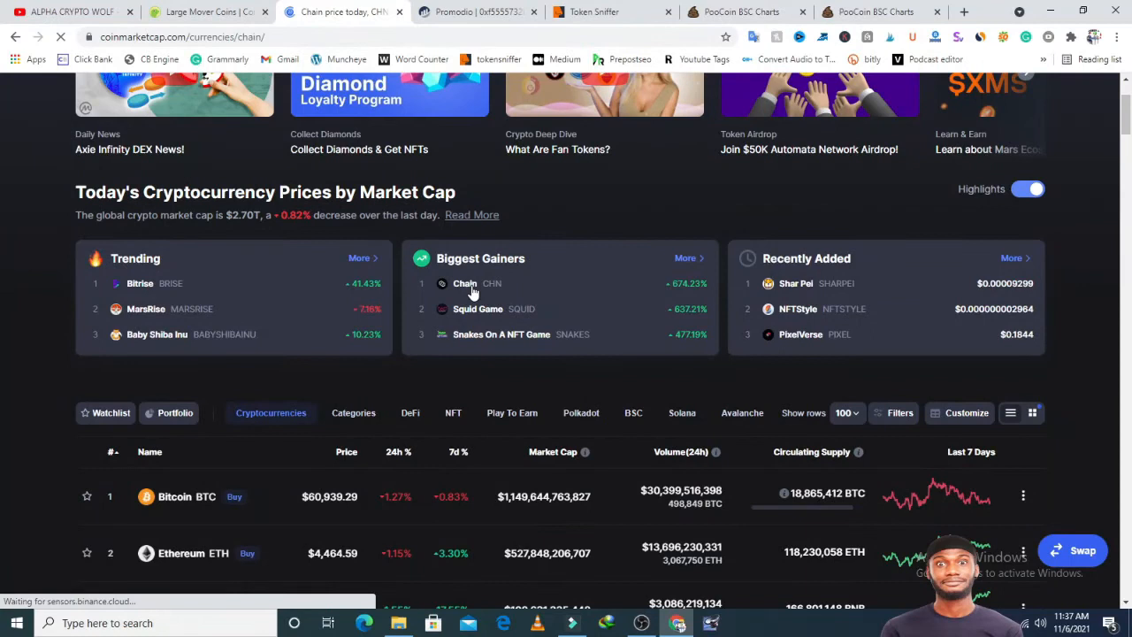
{"action": "left_click", "coordinate": [464, 283]}
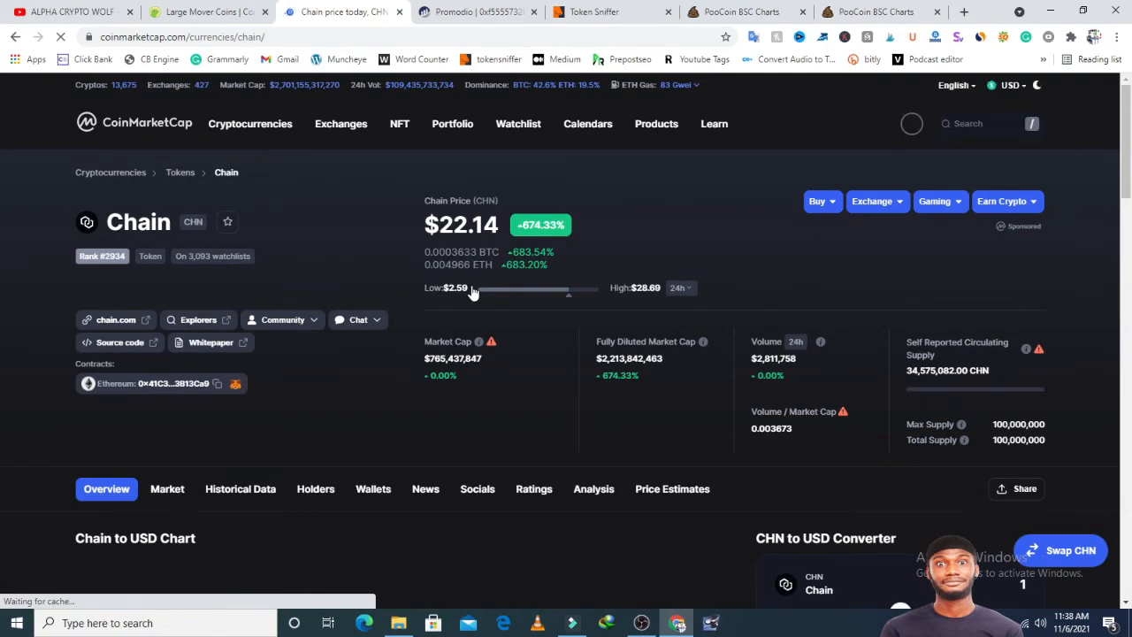
Show the Chain to USD chart on the 7D range, reading about $2.86 on 11/5/2021.
{"action": "scroll", "scroll_direction": "down", "scroll_amount": 3}
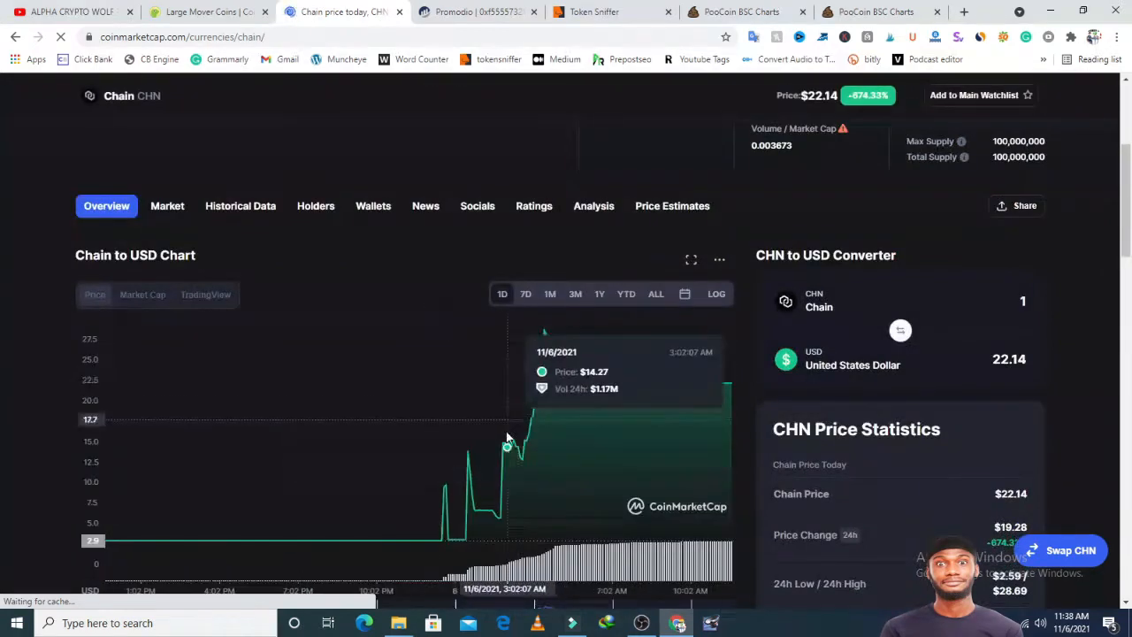
{"action": "mouse_move", "coordinate": [506, 485]}
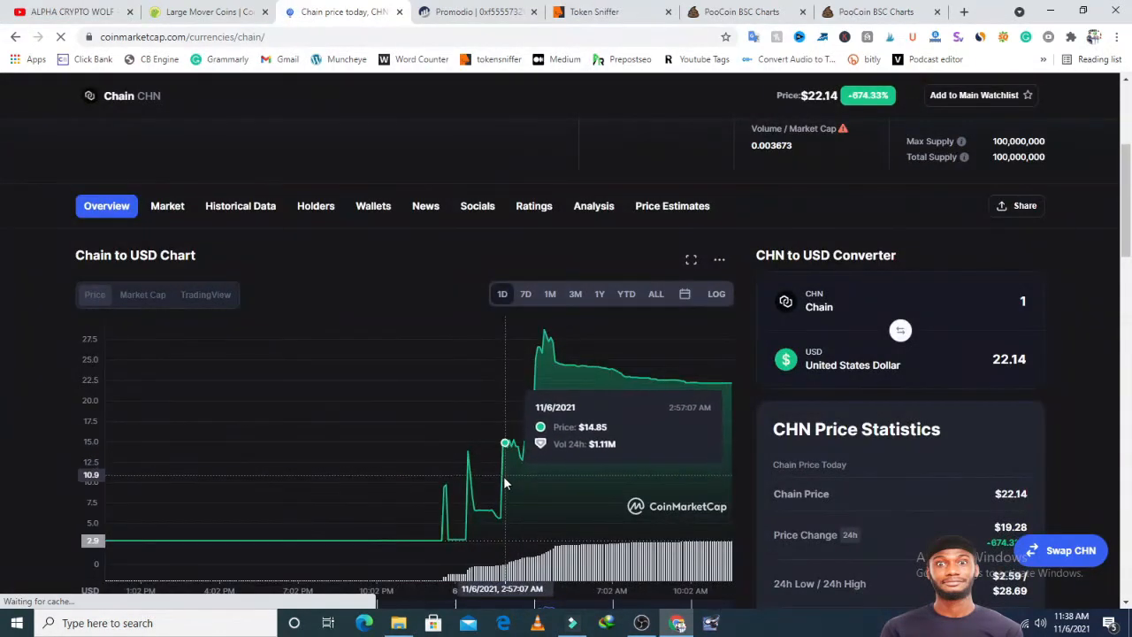
{"action": "mouse_move", "coordinate": [506, 396]}
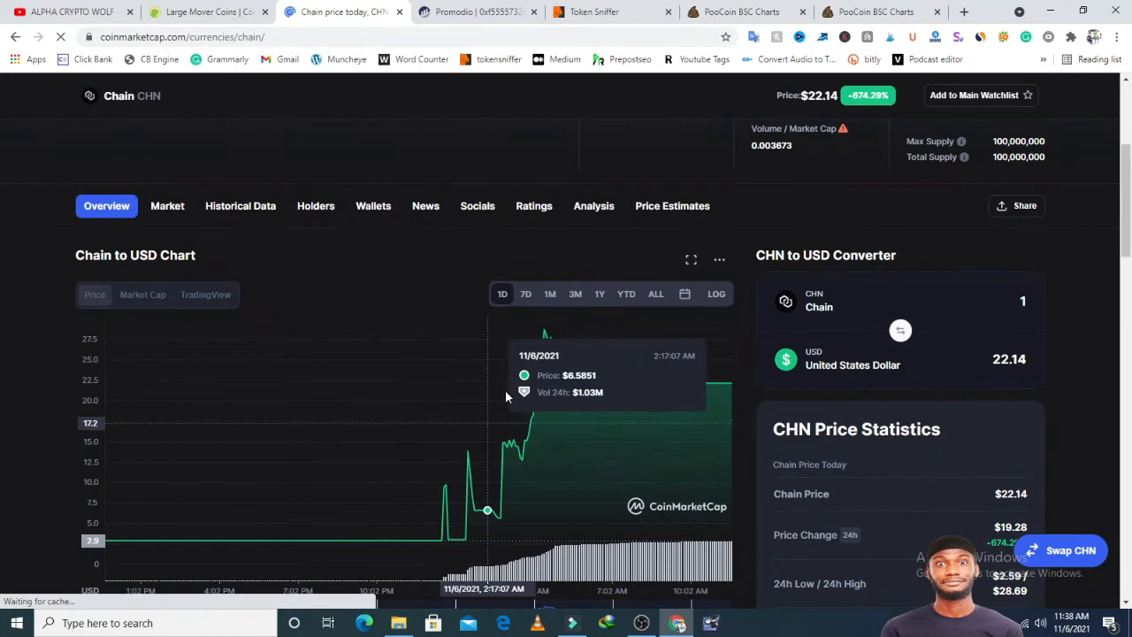
{"action": "left_click", "coordinate": [526, 294]}
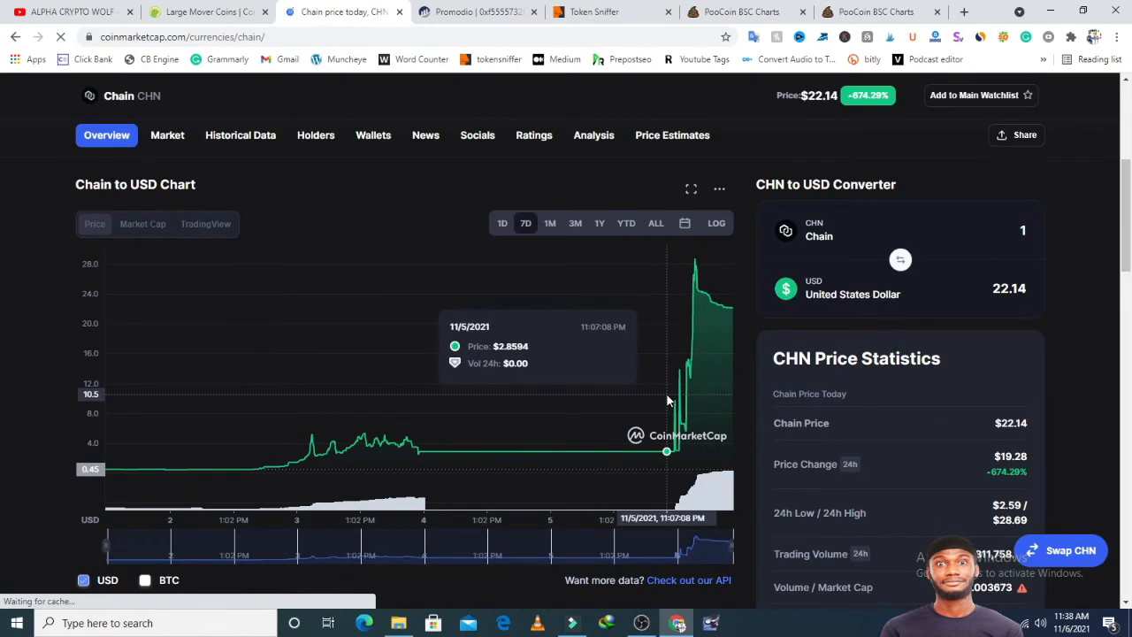
{"action": "mouse_move", "coordinate": [602, 372]}
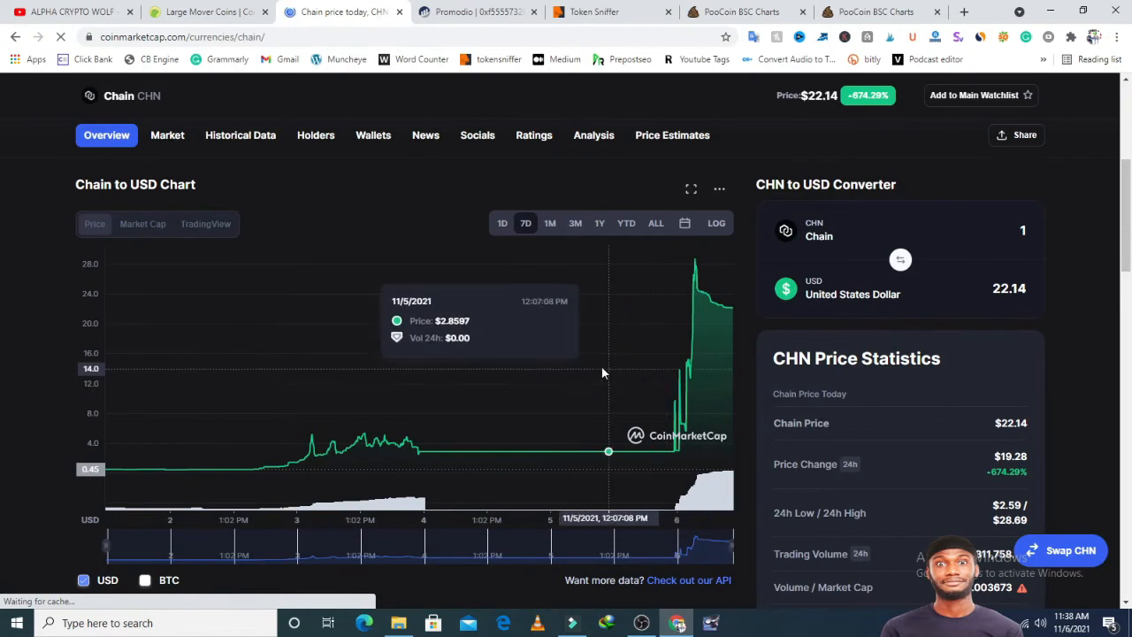
{"action": "mouse_move", "coordinate": [676, 453]}
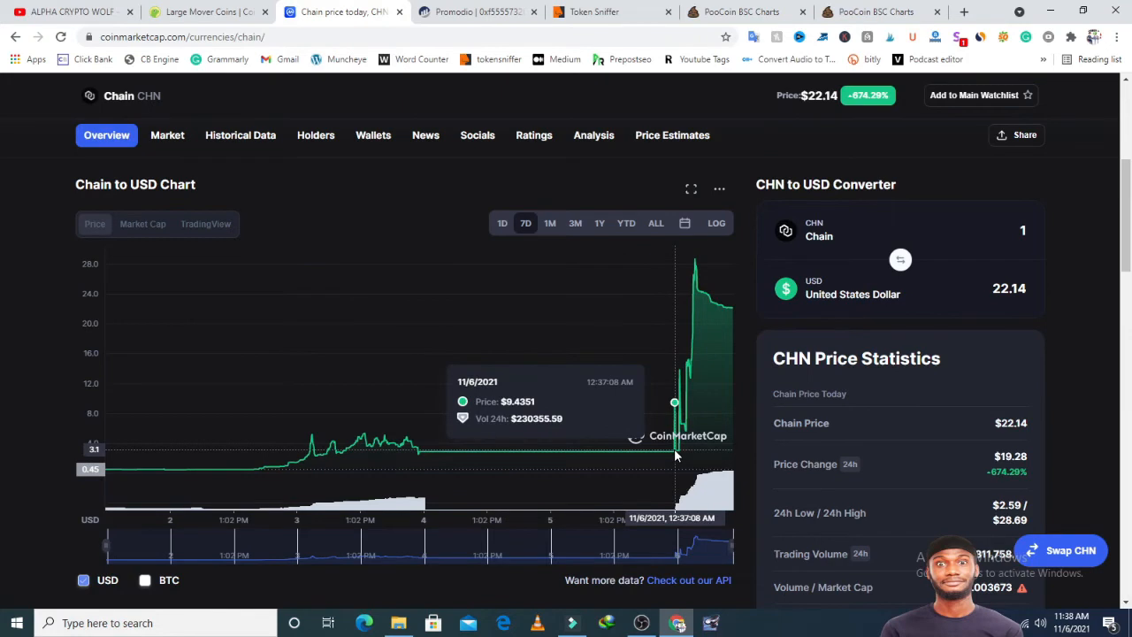
{"action": "mouse_move", "coordinate": [669, 453]}
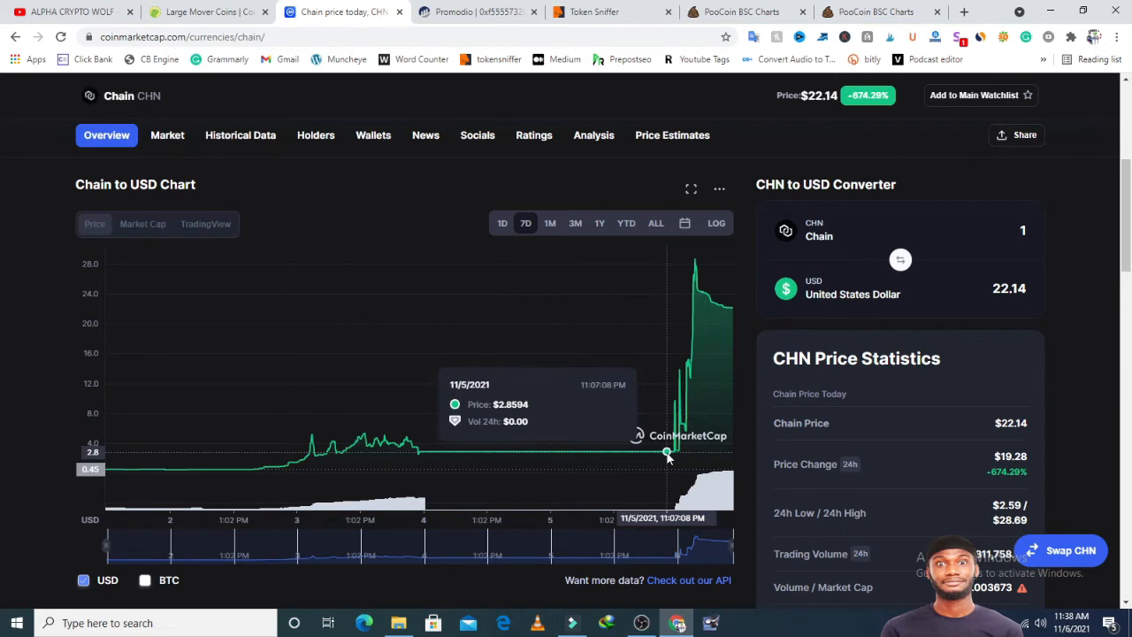
{"action": "mouse_move", "coordinate": [667, 453]}
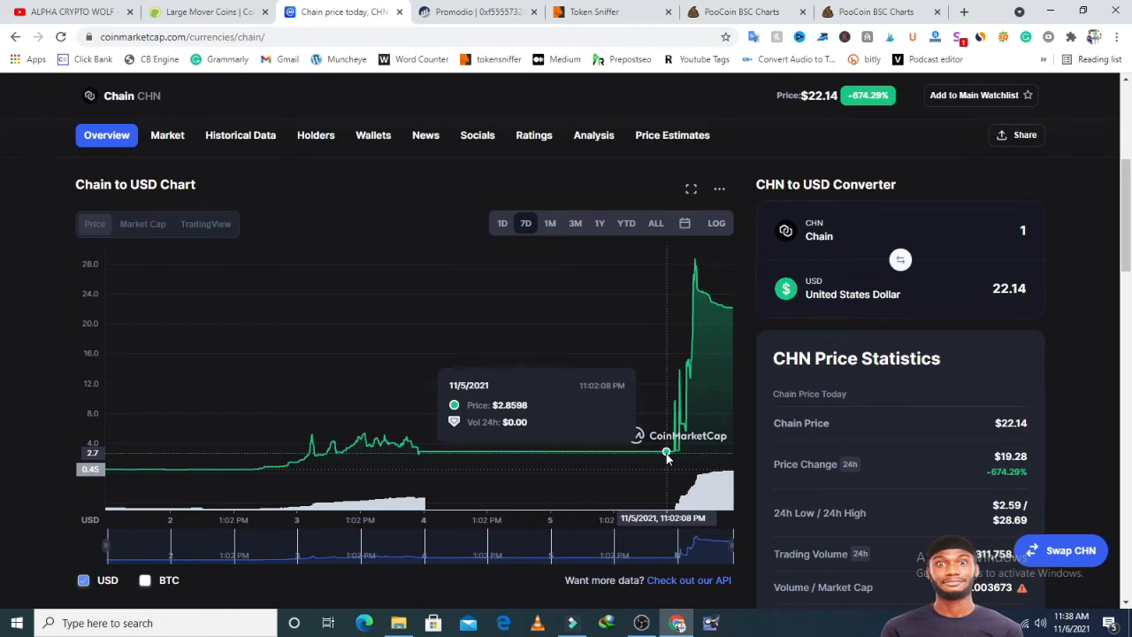
{"action": "mouse_move", "coordinate": [701, 262]}
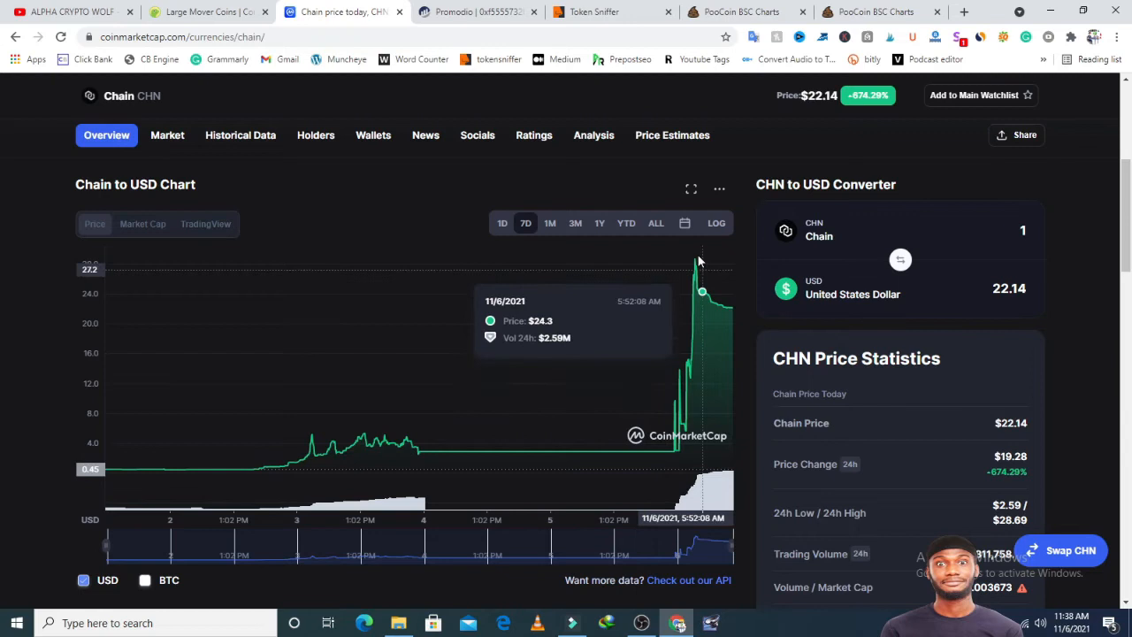
{"action": "mouse_move", "coordinate": [696, 266]}
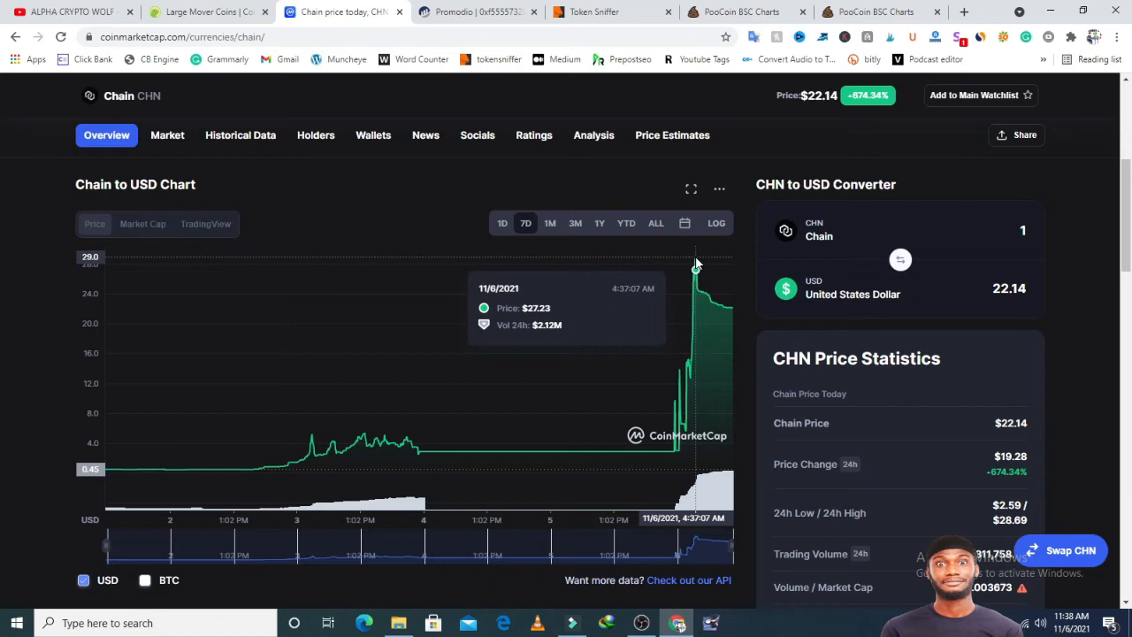
{"action": "mouse_move", "coordinate": [705, 294]}
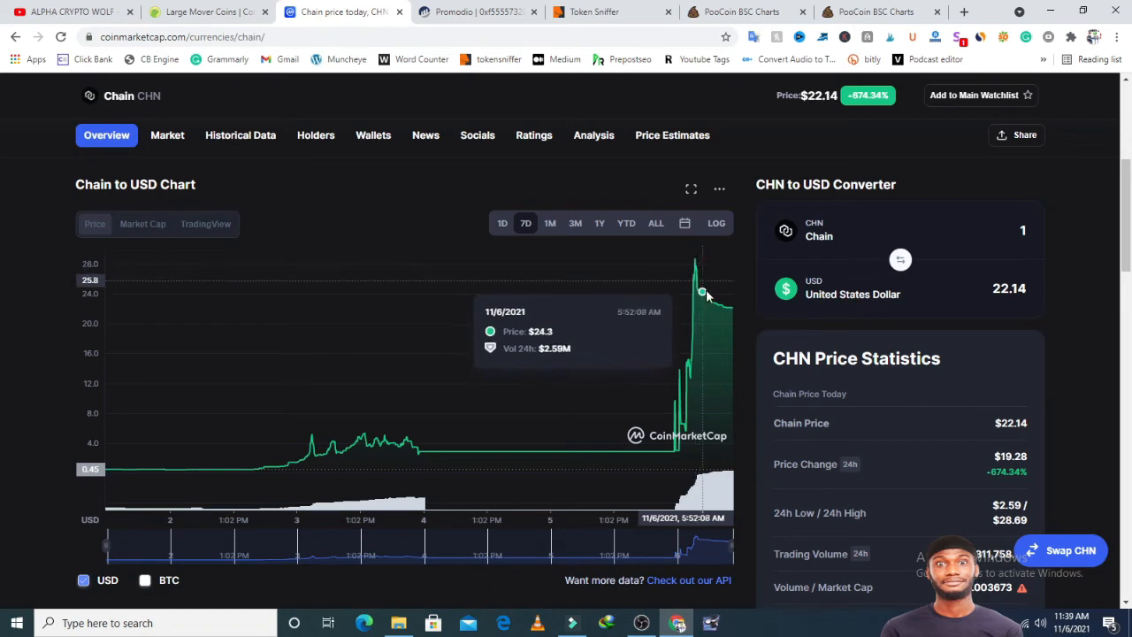
{"action": "mouse_move", "coordinate": [712, 329]}
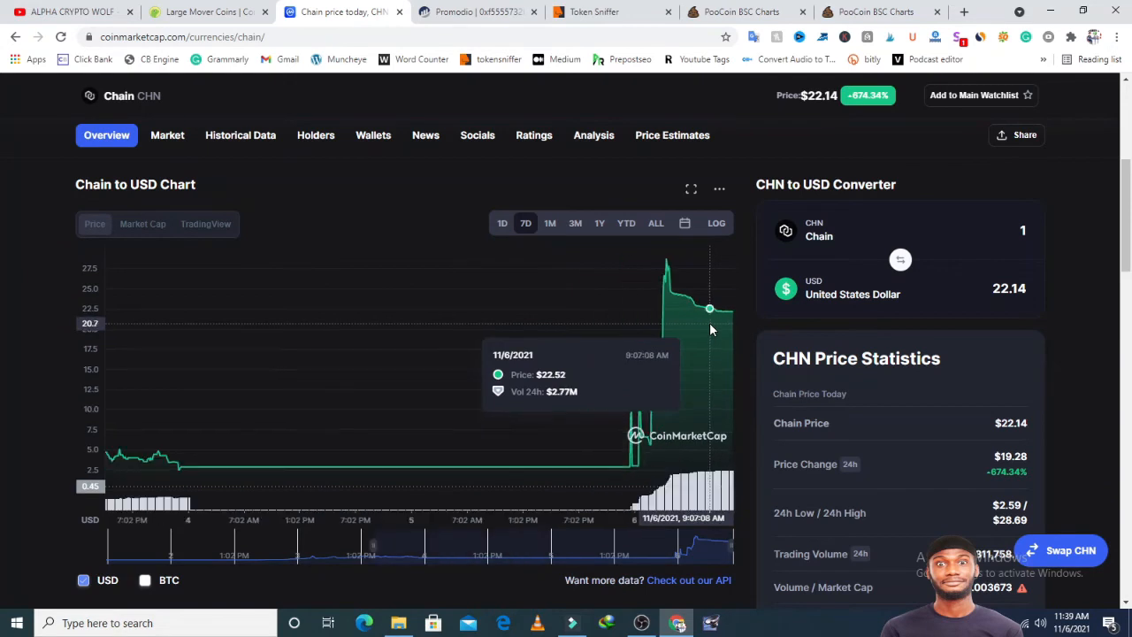
Copy Chain's Ethereum contract address and open chain.com in a background tab.
{"action": "scroll", "scroll_direction": "up", "scroll_amount": 3}
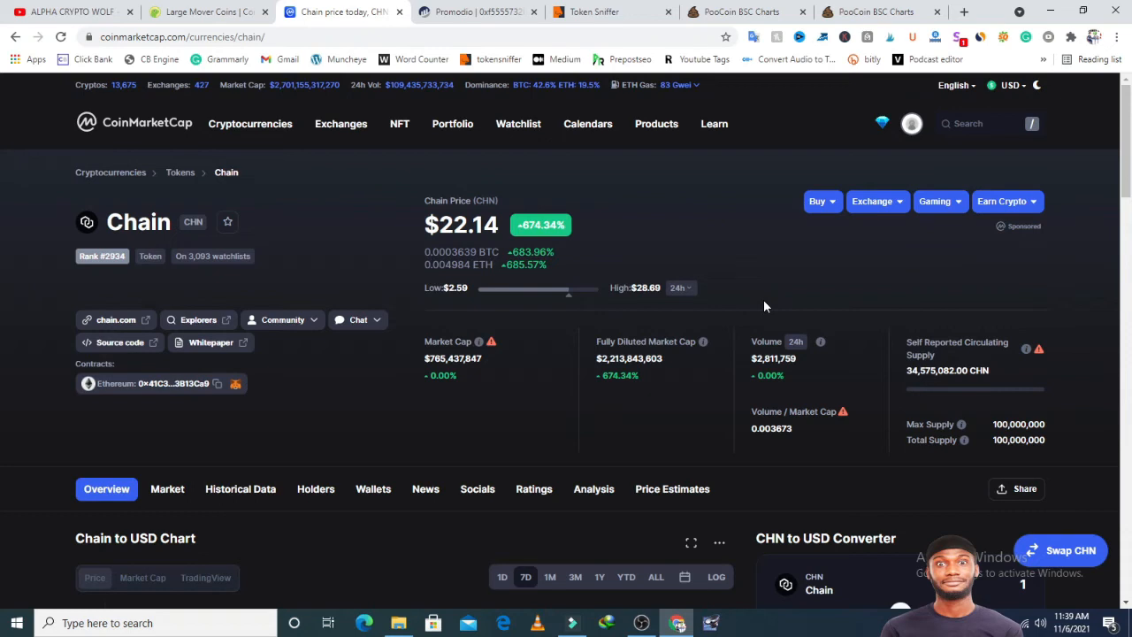
{"action": "mouse_move", "coordinate": [799, 424]}
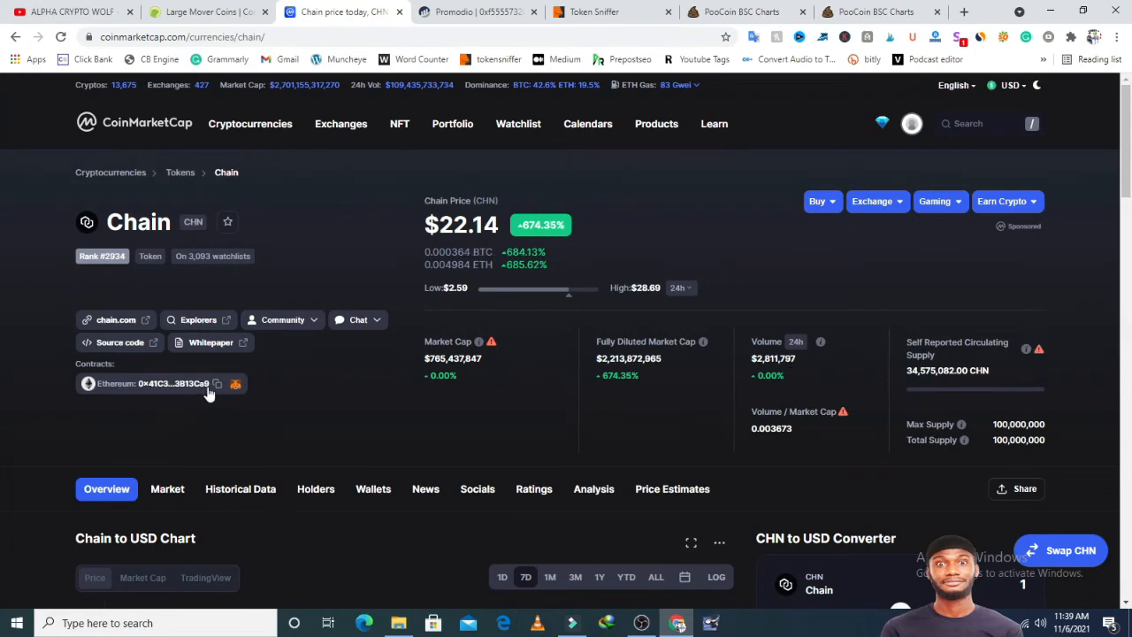
{"action": "left_click", "coordinate": [218, 382]}
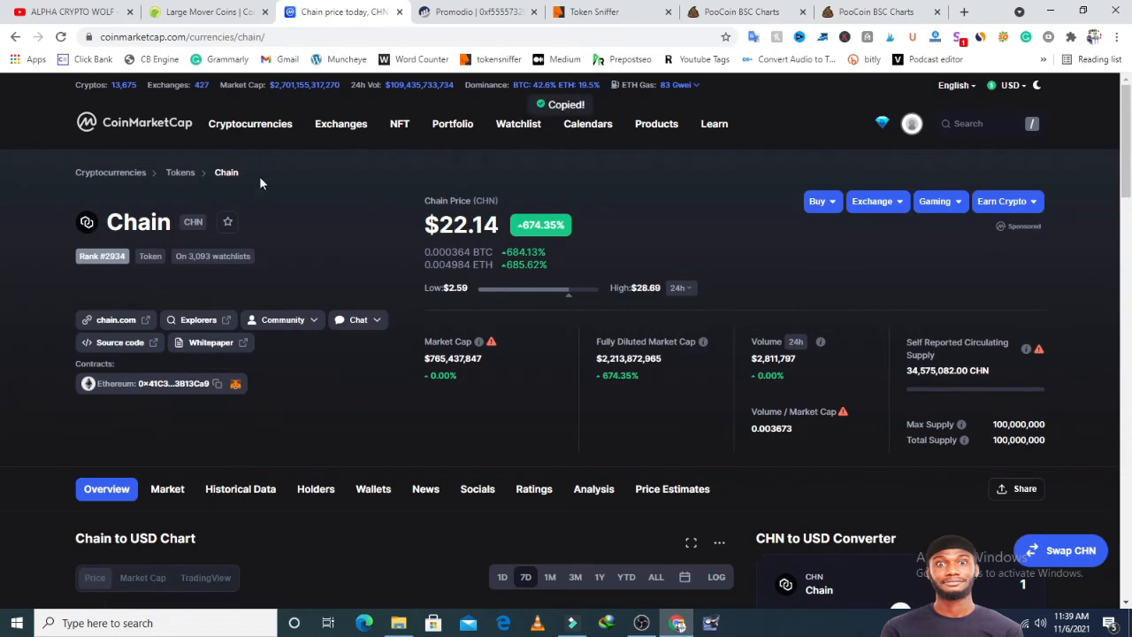
{"action": "mouse_move", "coordinate": [117, 319]}
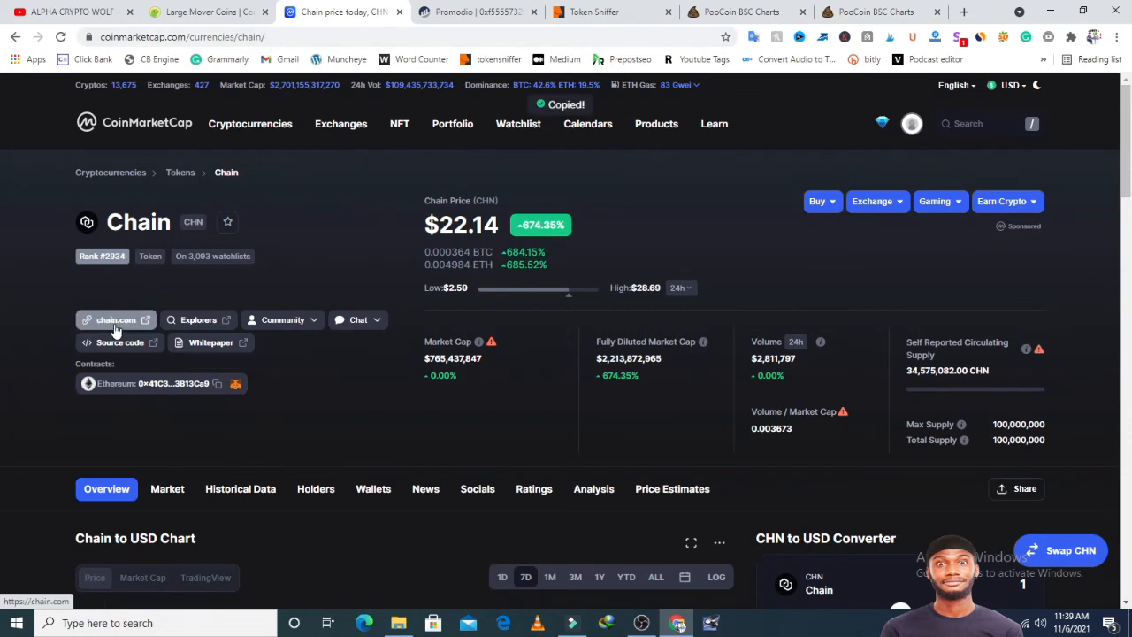
{"action": "left_click", "coordinate": [283, 318]}
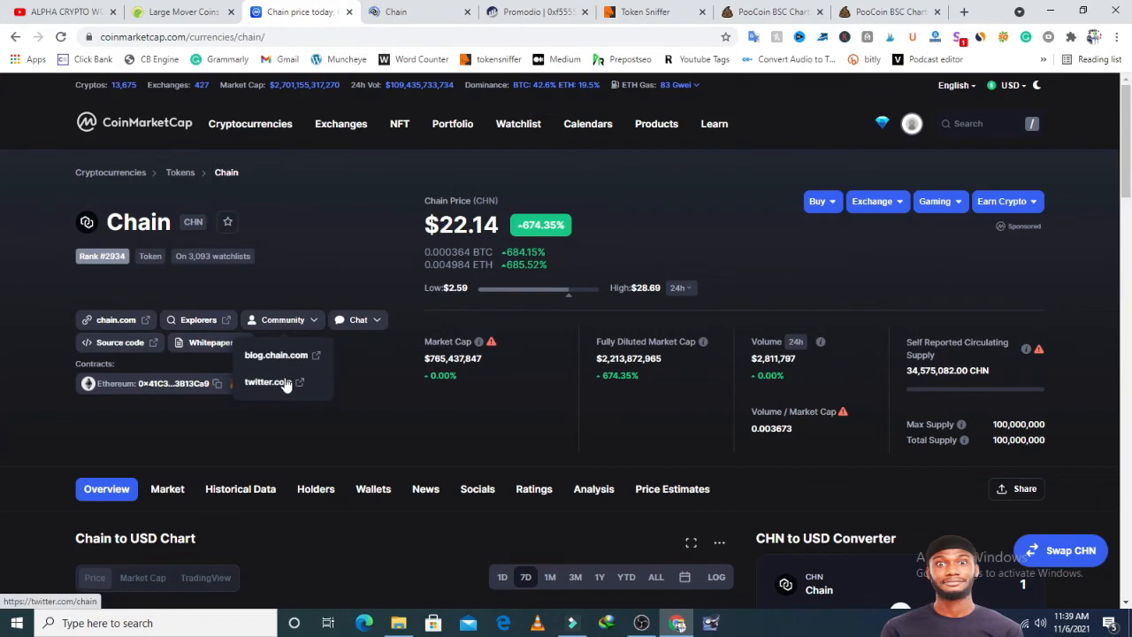
{"action": "mouse_move", "coordinate": [276, 354]}
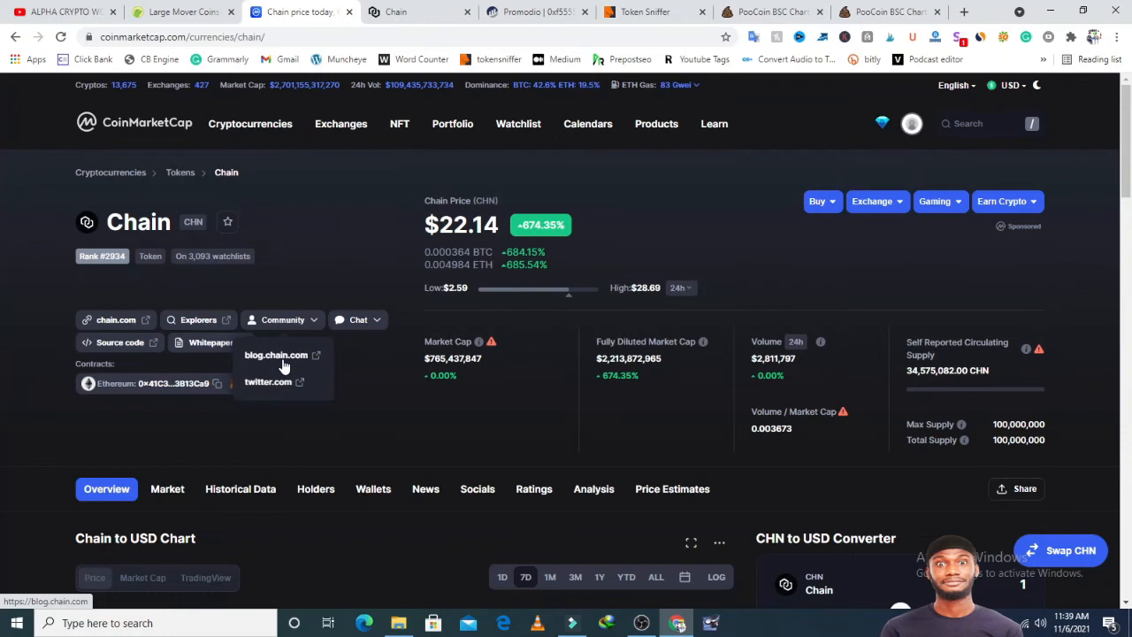
{"action": "left_click", "coordinate": [357, 318]}
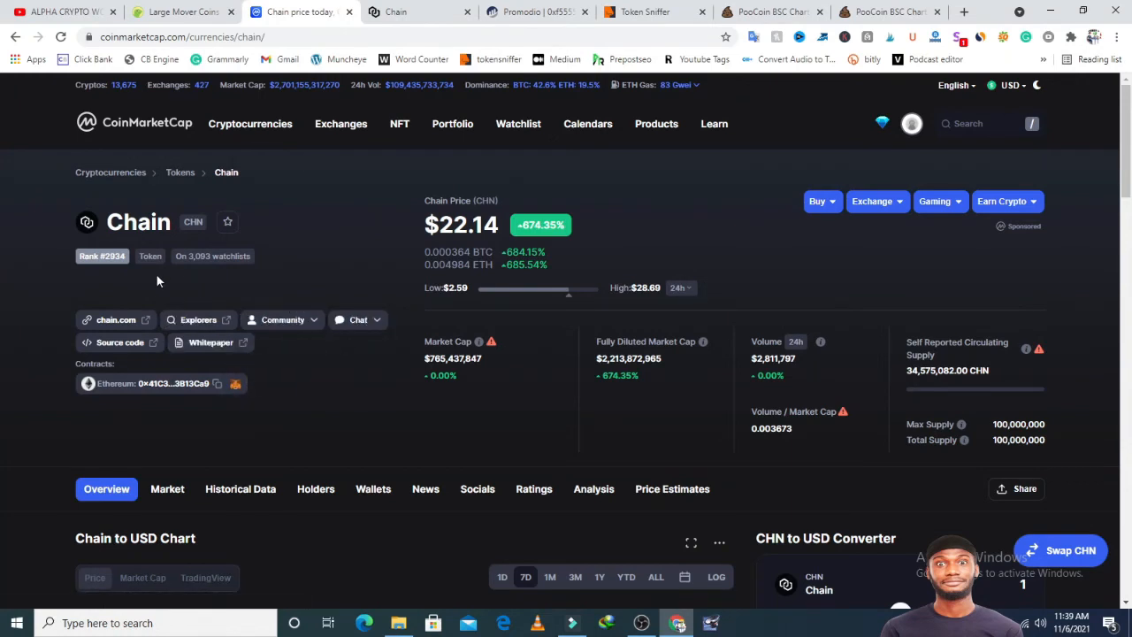
{"action": "scroll", "scroll_direction": "down", "scroll_amount": 3}
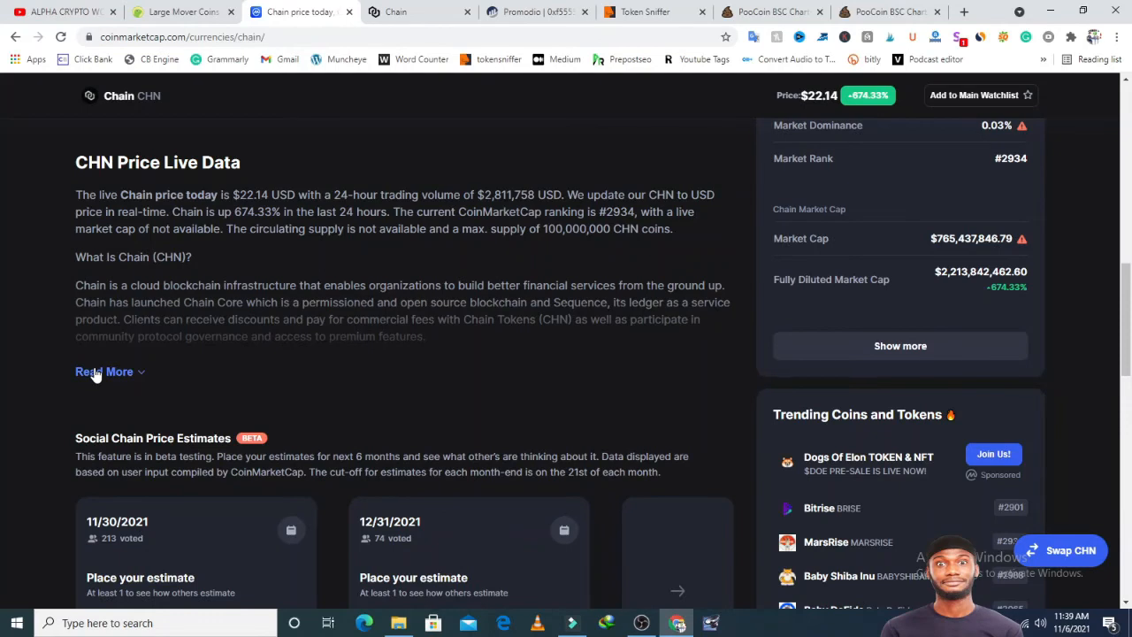
Expand the full 'What Is Chain (CHN)?' description via Read More.
{"action": "left_click", "coordinate": [103, 371]}
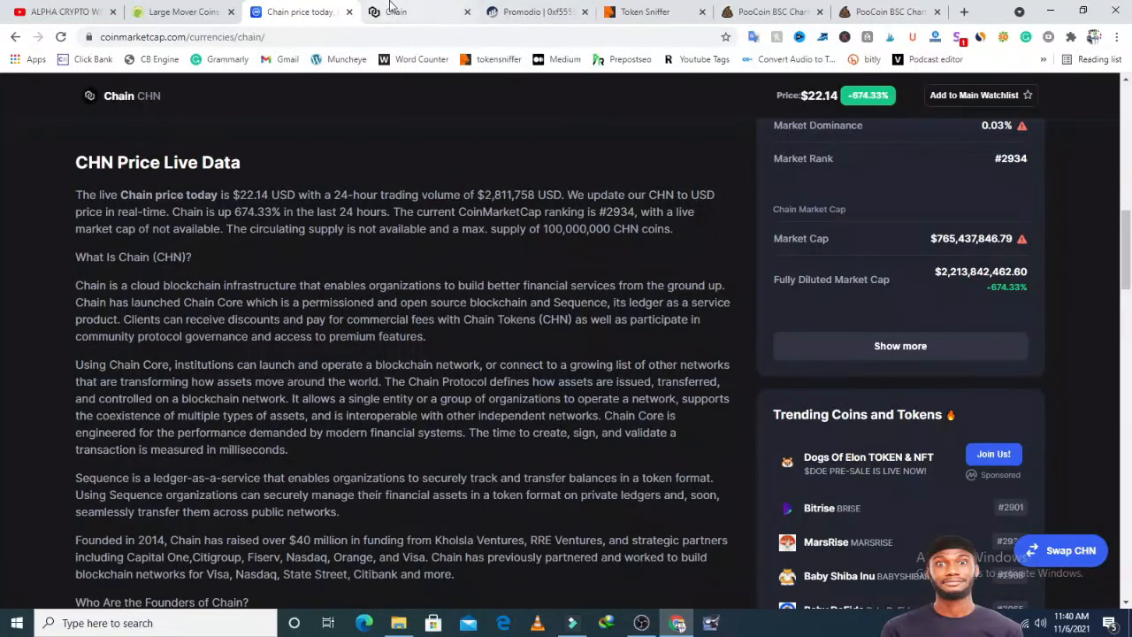
Look over the chain.com homepage and its footer links about Sequence.
{"action": "left_click", "coordinate": [416, 11]}
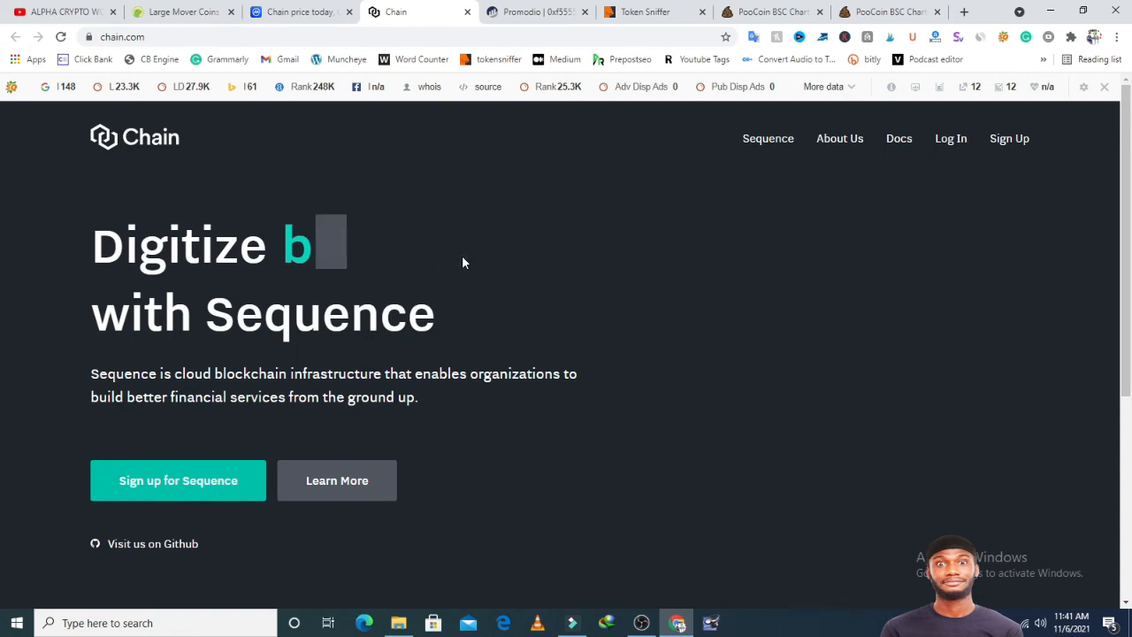
{"action": "scroll", "scroll_direction": "down", "scroll_amount": 3}
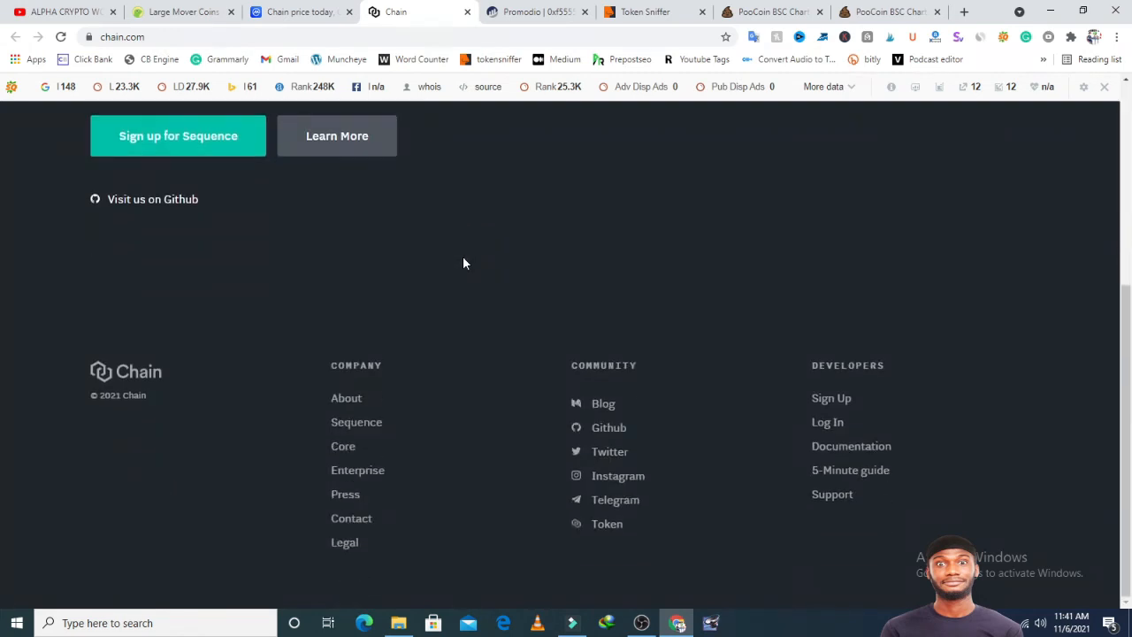
{"action": "scroll", "scroll_direction": "up", "scroll_amount": 3}
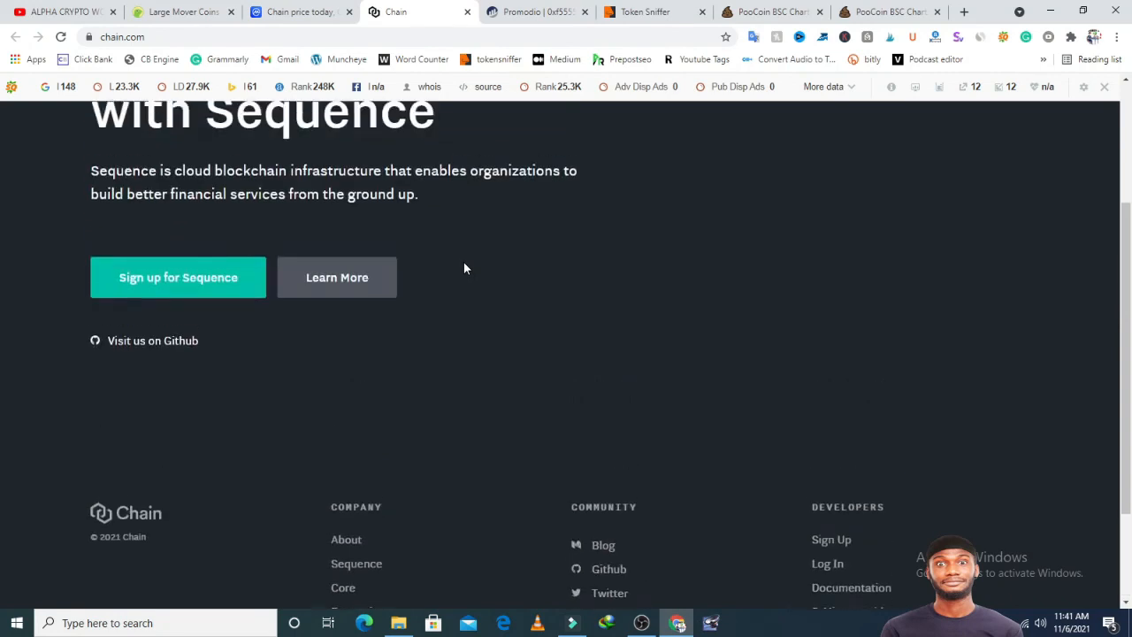
{"action": "scroll", "scroll_direction": "up", "scroll_amount": 3}
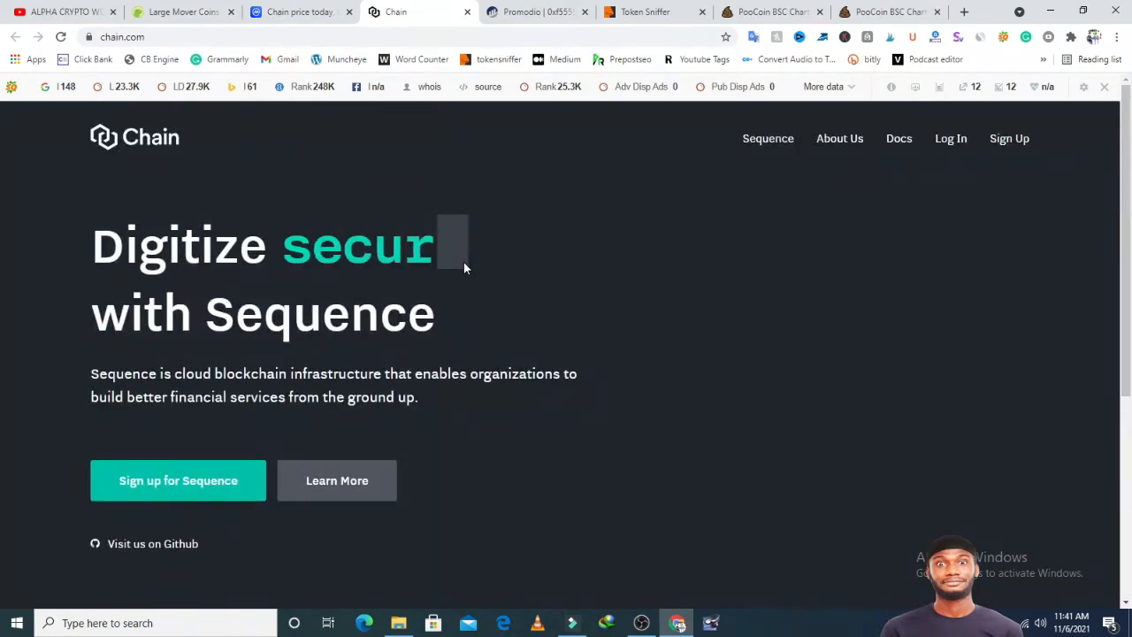
{"action": "scroll", "scroll_direction": "down", "scroll_amount": 3}
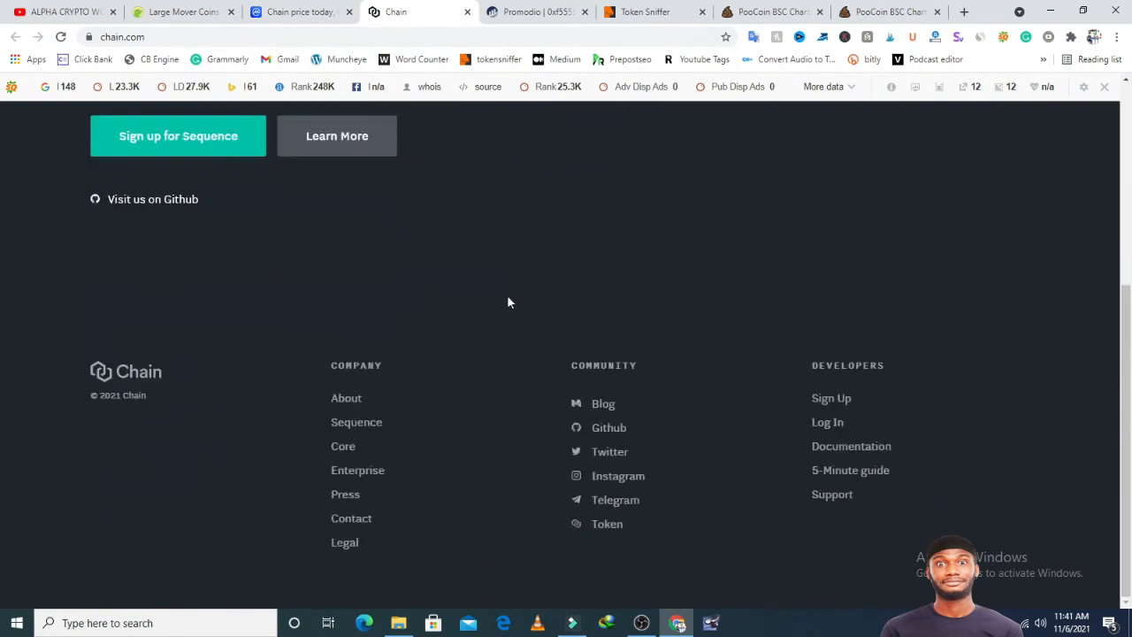
{"action": "mouse_move", "coordinate": [605, 507]}
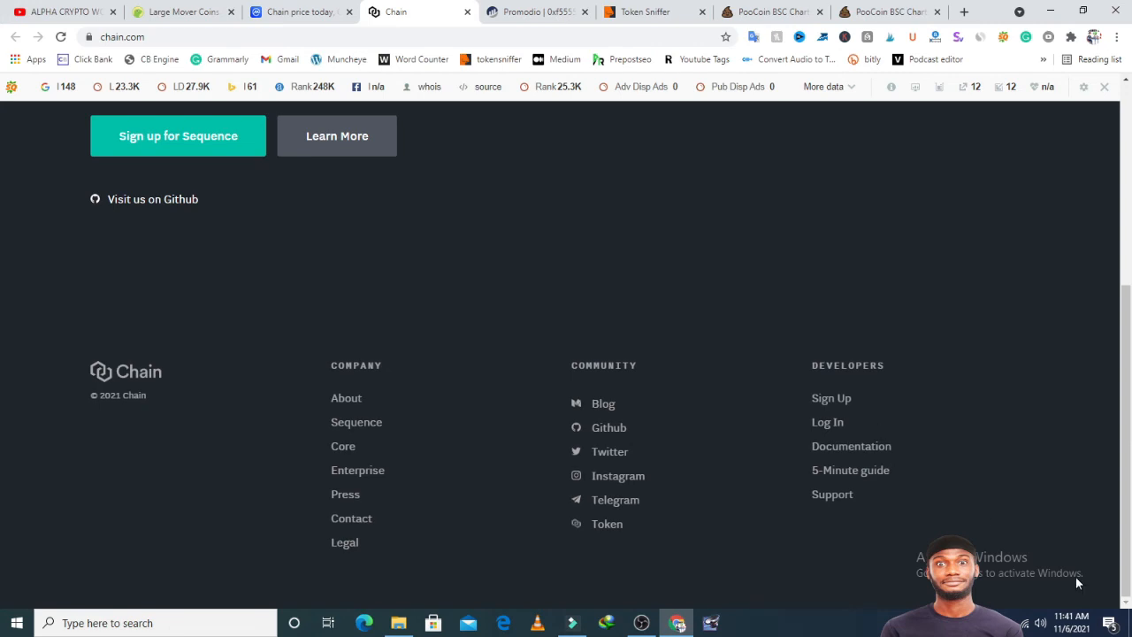
{"action": "scroll", "scroll_direction": "up", "scroll_amount": 3}
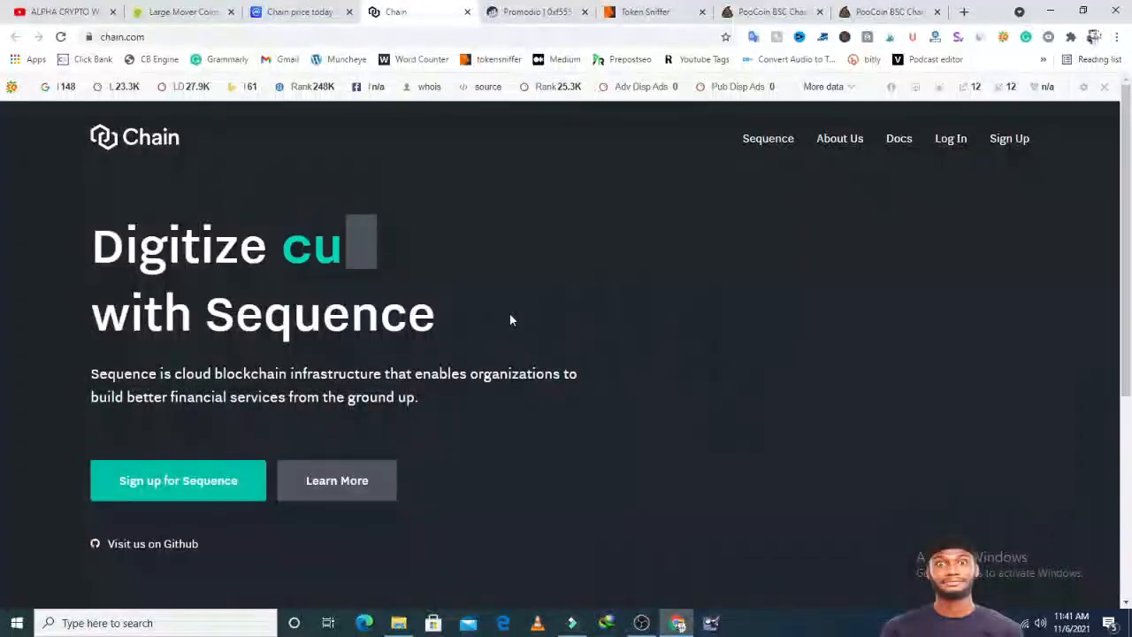
Glance through the Etherscan transaction list and return to the Chain page.
{"action": "left_click", "coordinate": [534, 11]}
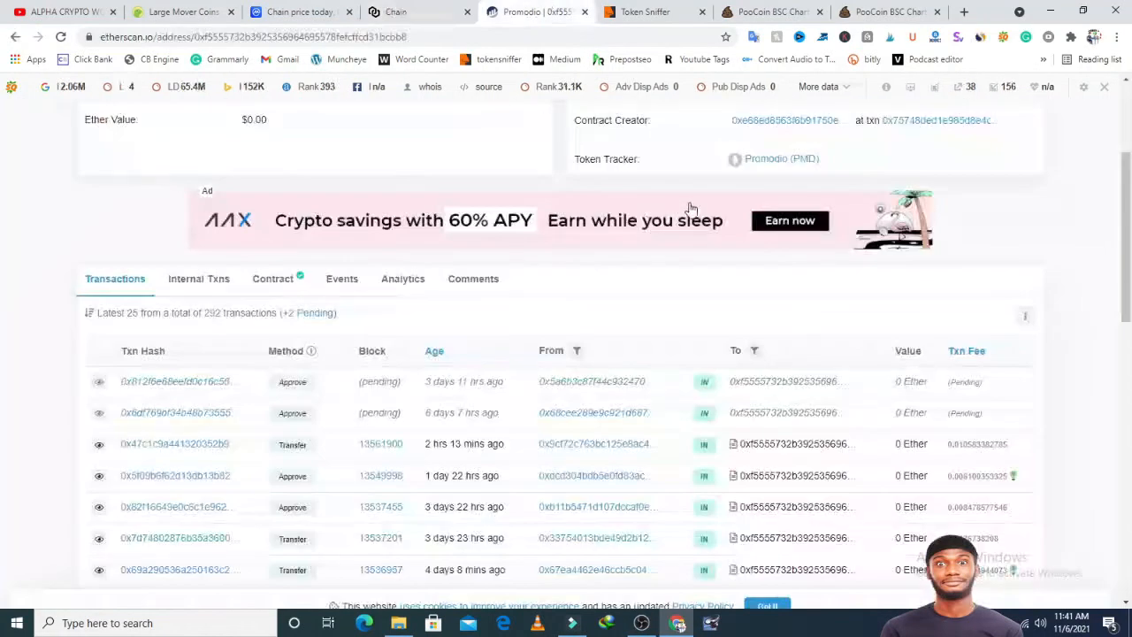
{"action": "scroll", "scroll_direction": "down", "scroll_amount": 3}
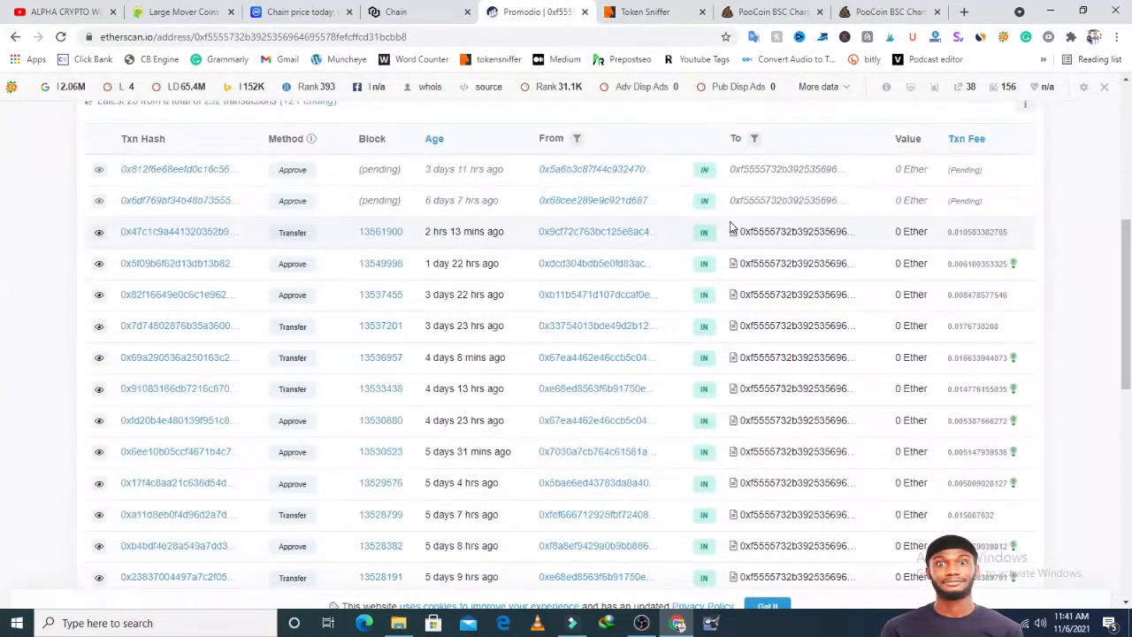
{"action": "scroll", "scroll_direction": "up", "scroll_amount": 3}
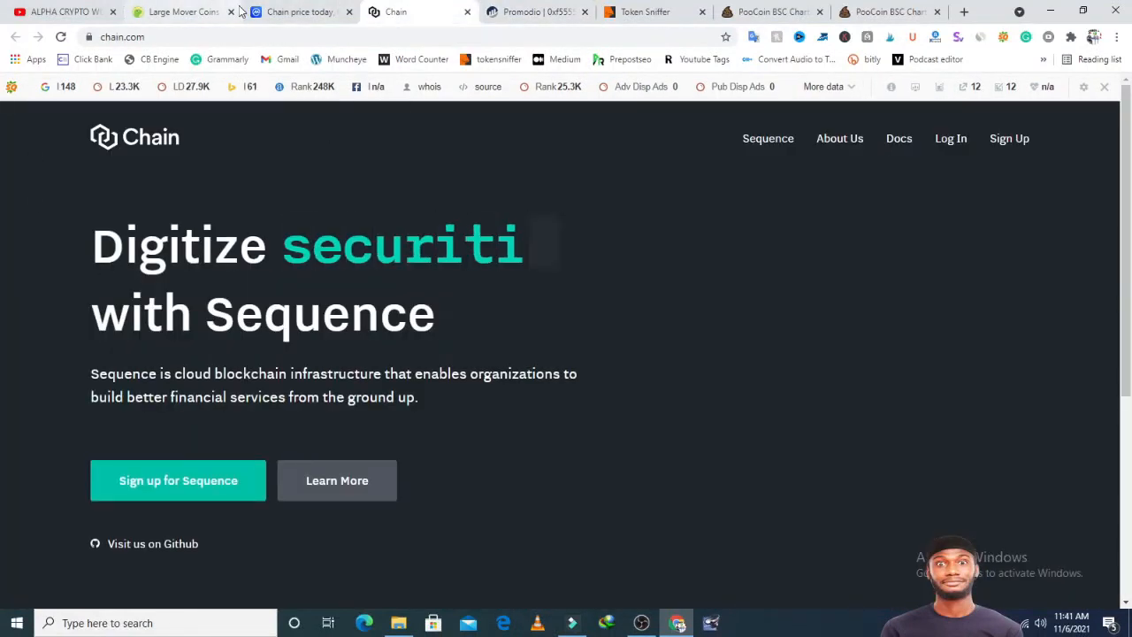
{"action": "left_click", "coordinate": [297, 11]}
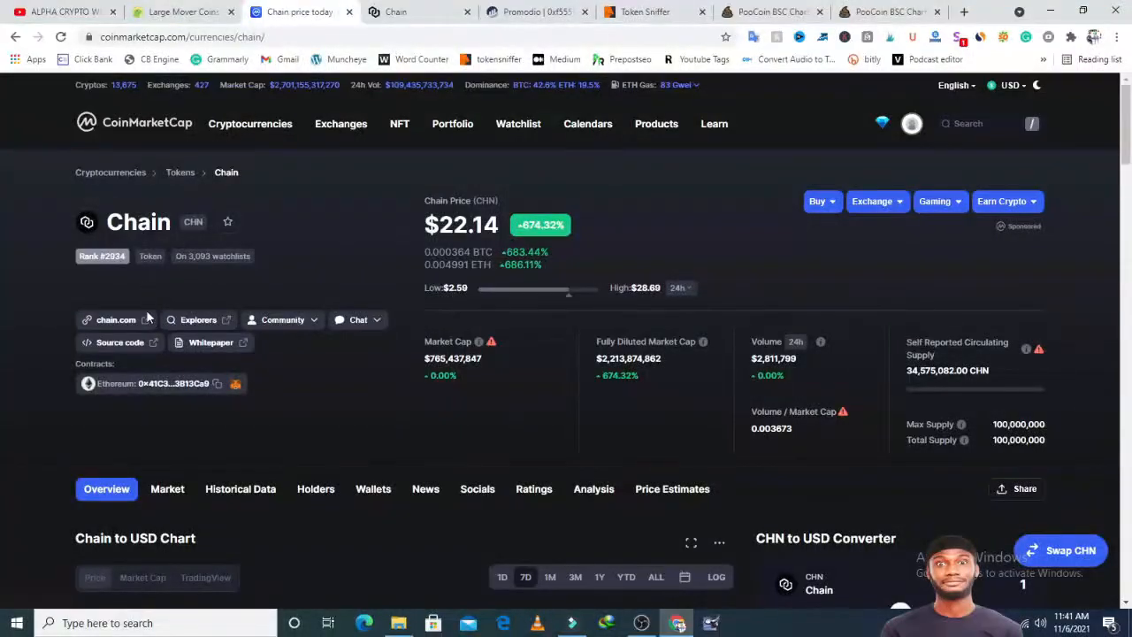
{"action": "mouse_move", "coordinate": [198, 318]}
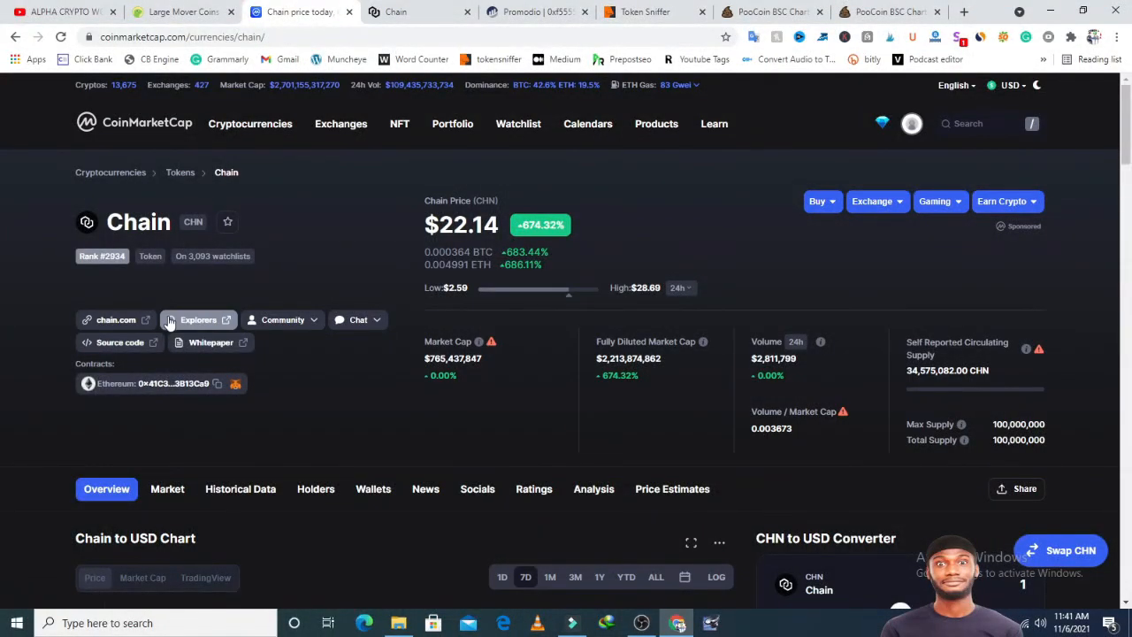
{"action": "mouse_move", "coordinate": [174, 290]}
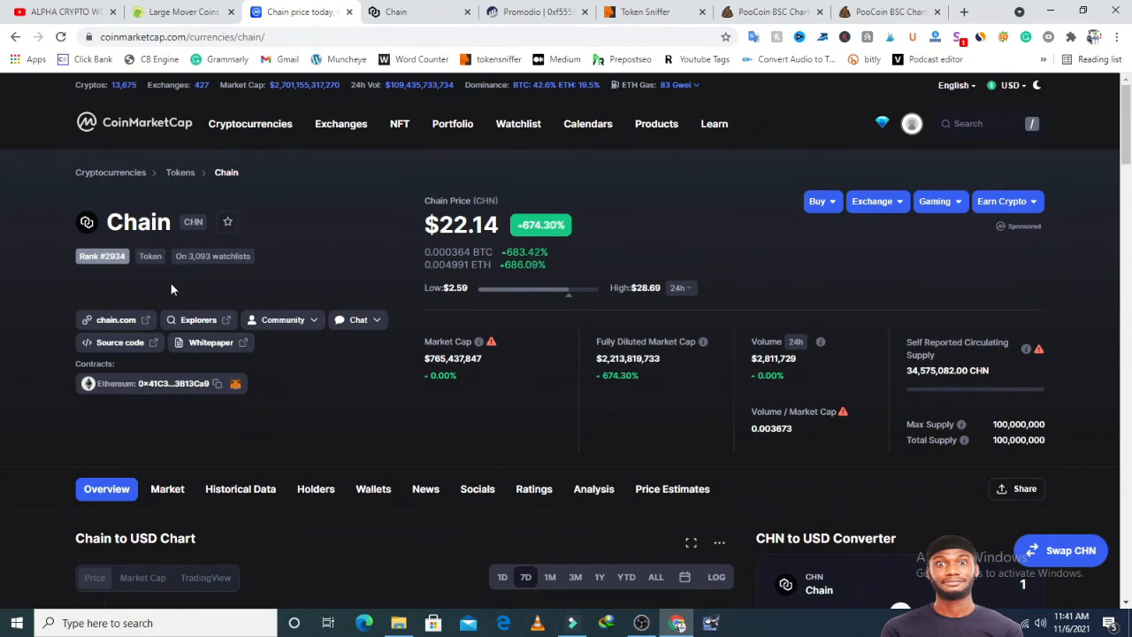
{"action": "mouse_move", "coordinate": [186, 267]}
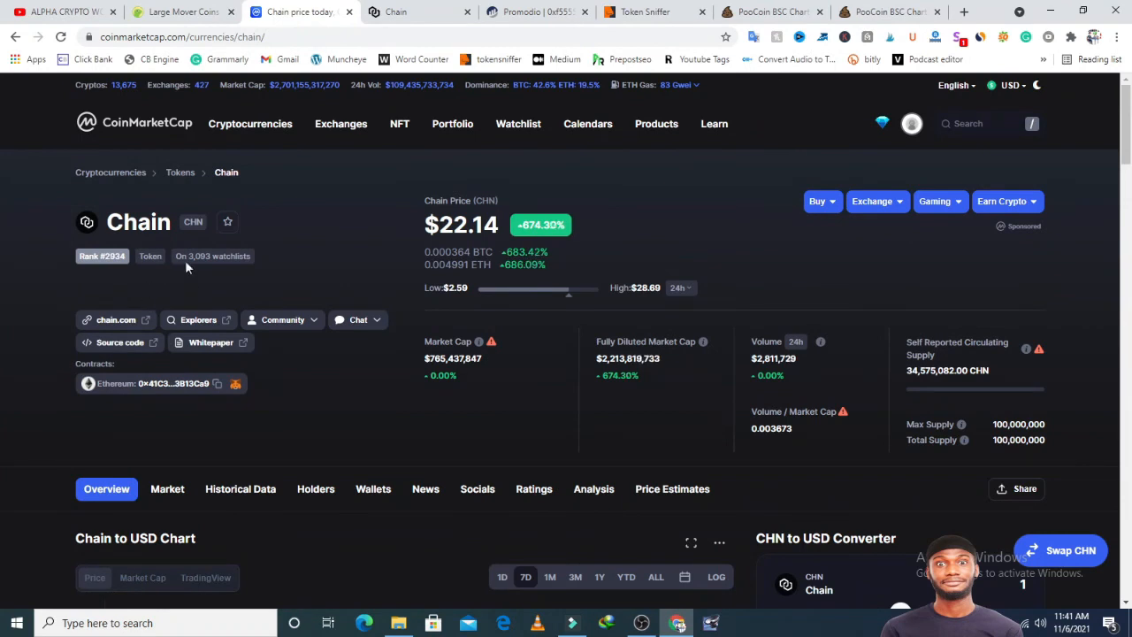
Copy the Chain token's contract address from its CoinMarketCap page.
{"action": "left_click", "coordinate": [217, 382]}
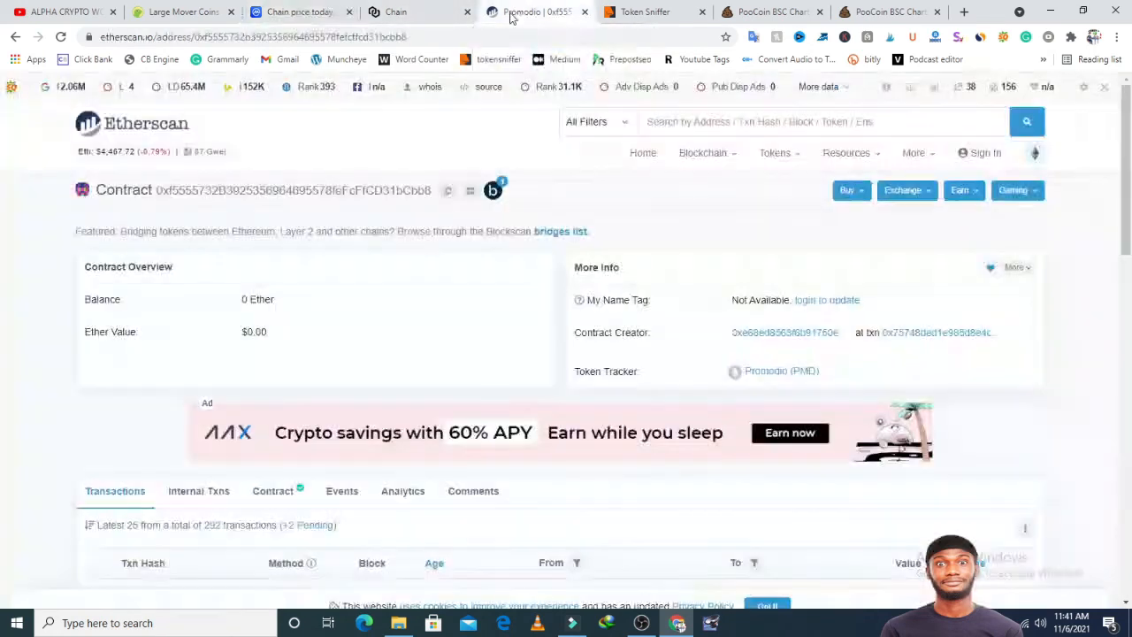
Search Etherscan for contract 0x41C37A4683d6a05adB31c39D71348A8403B13Ca9.
{"action": "left_click", "coordinate": [796, 120]}
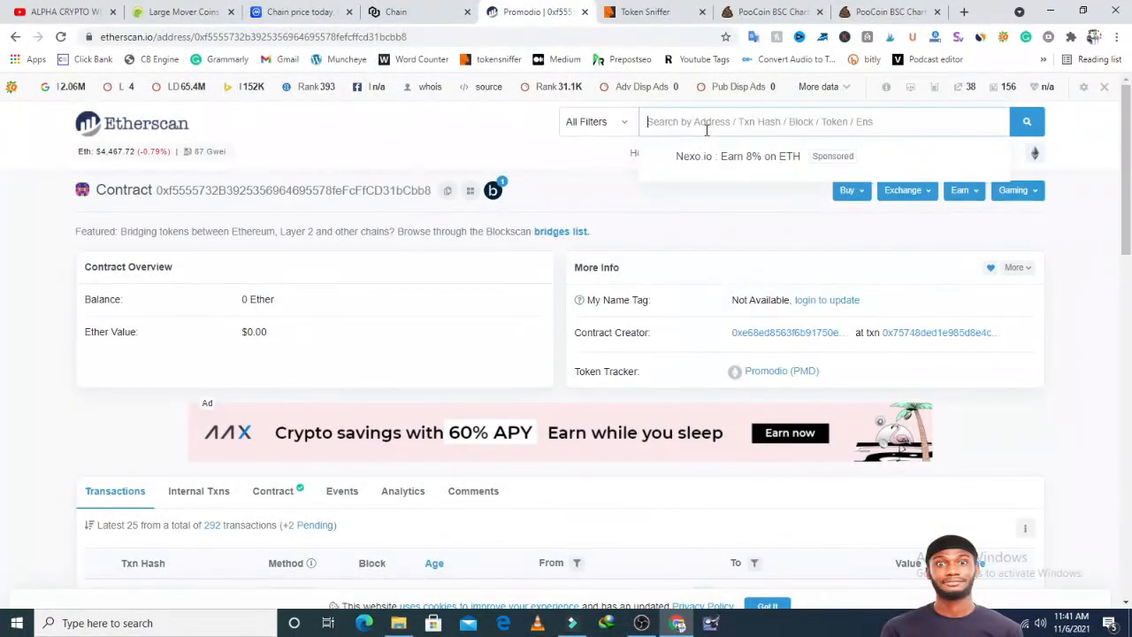
{"action": "type", "text": "0x41C37A4683d6a05adB31c39D71348A8403B13Ca9"}
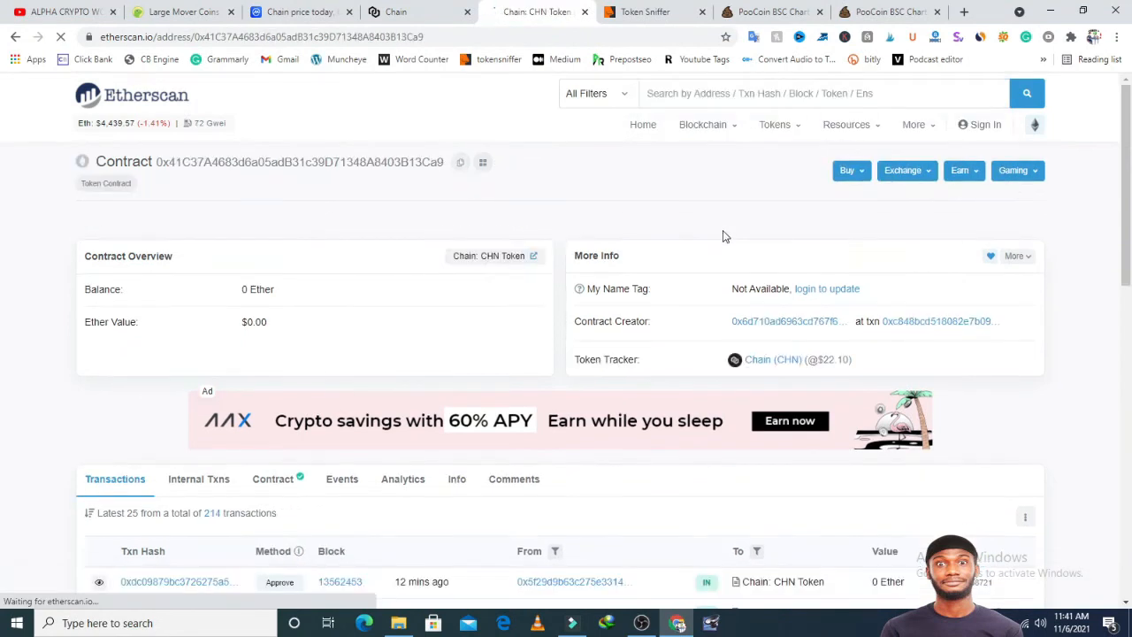
Scroll through the Chain contract's recent Approve transactions and back up.
{"action": "scroll", "scroll_direction": "down", "scroll_amount": 3}
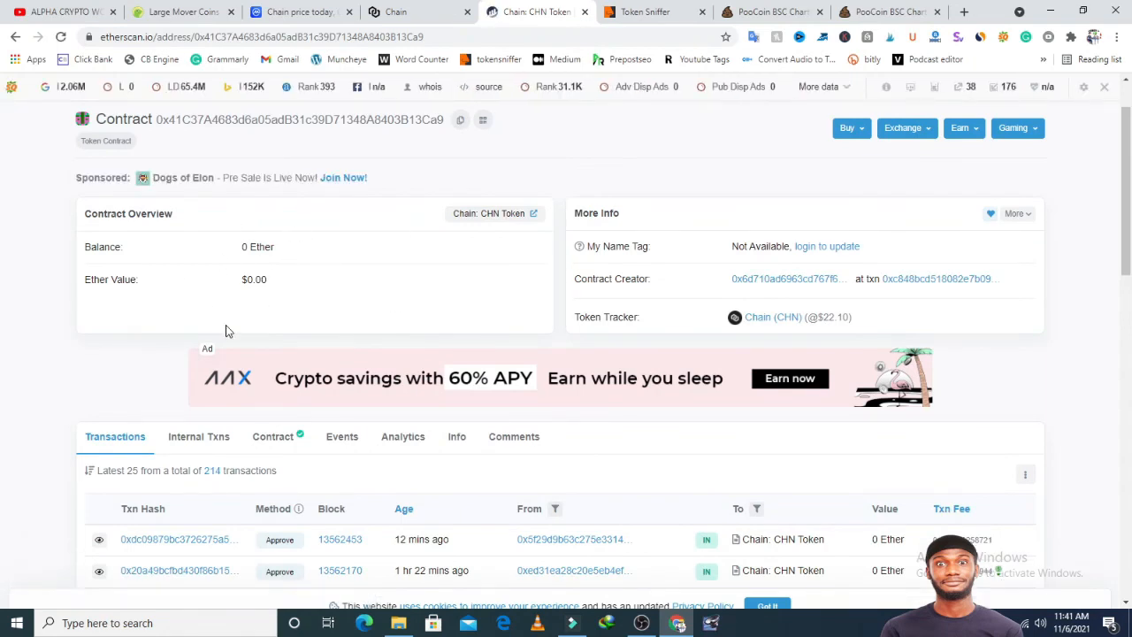
{"action": "scroll", "scroll_direction": "down", "scroll_amount": 3}
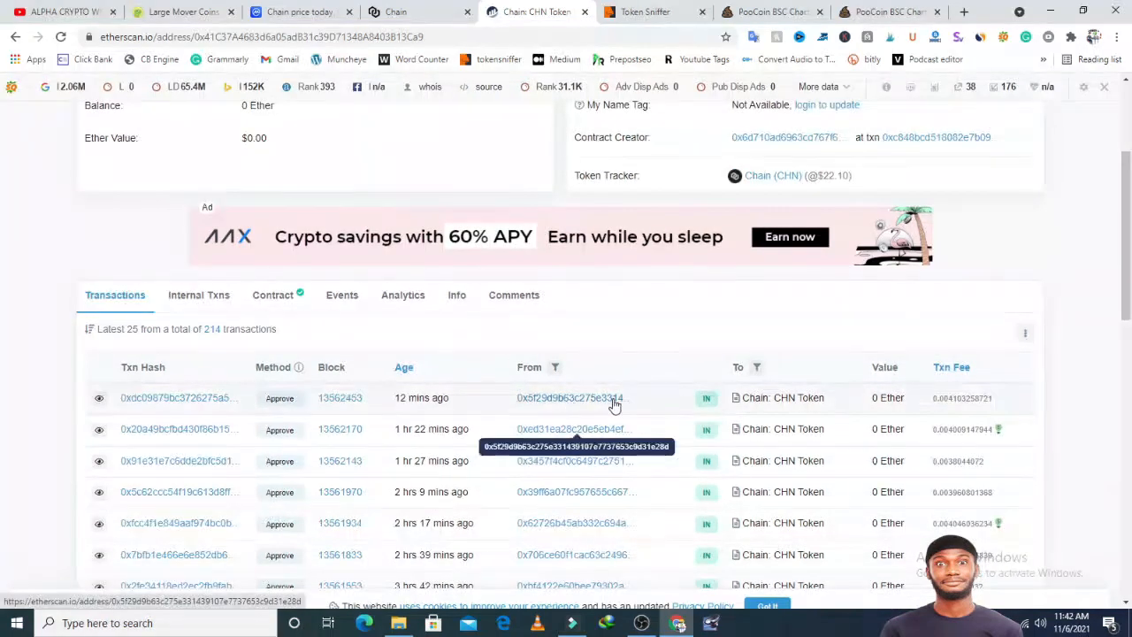
{"action": "scroll", "scroll_direction": "down", "scroll_amount": 3}
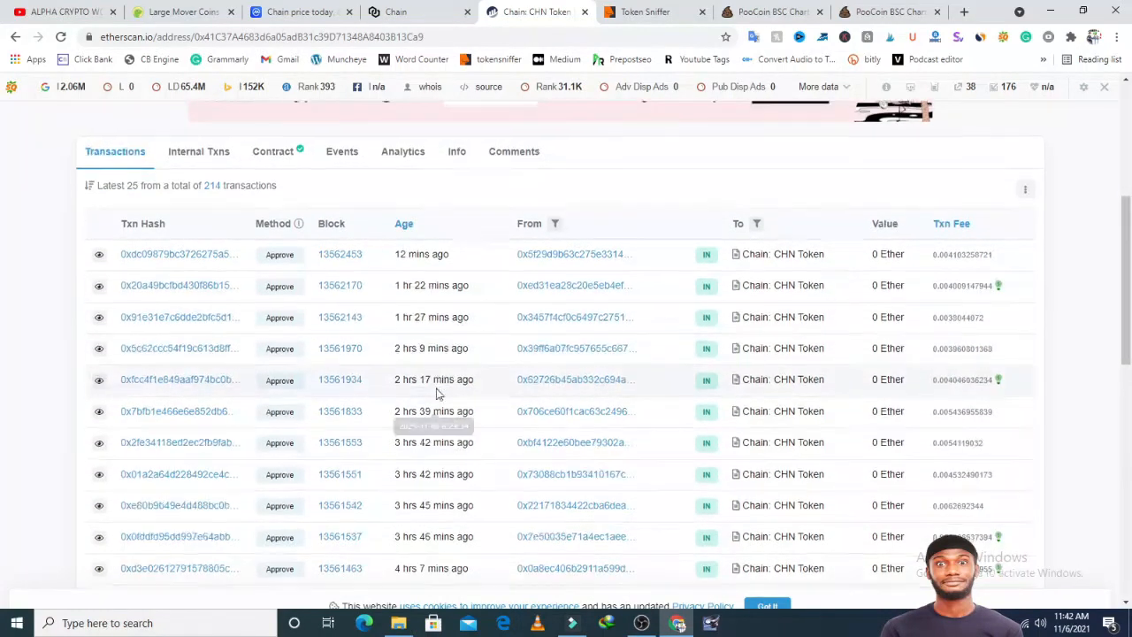
{"action": "scroll", "scroll_direction": "down", "scroll_amount": 3}
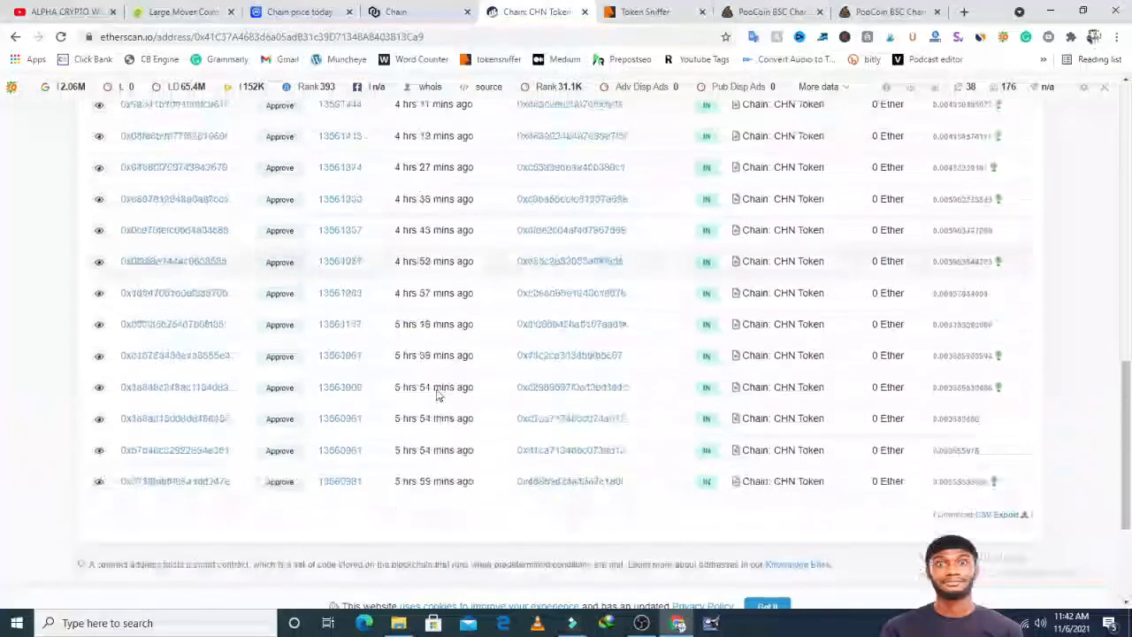
{"action": "scroll", "scroll_direction": "up", "scroll_amount": 3}
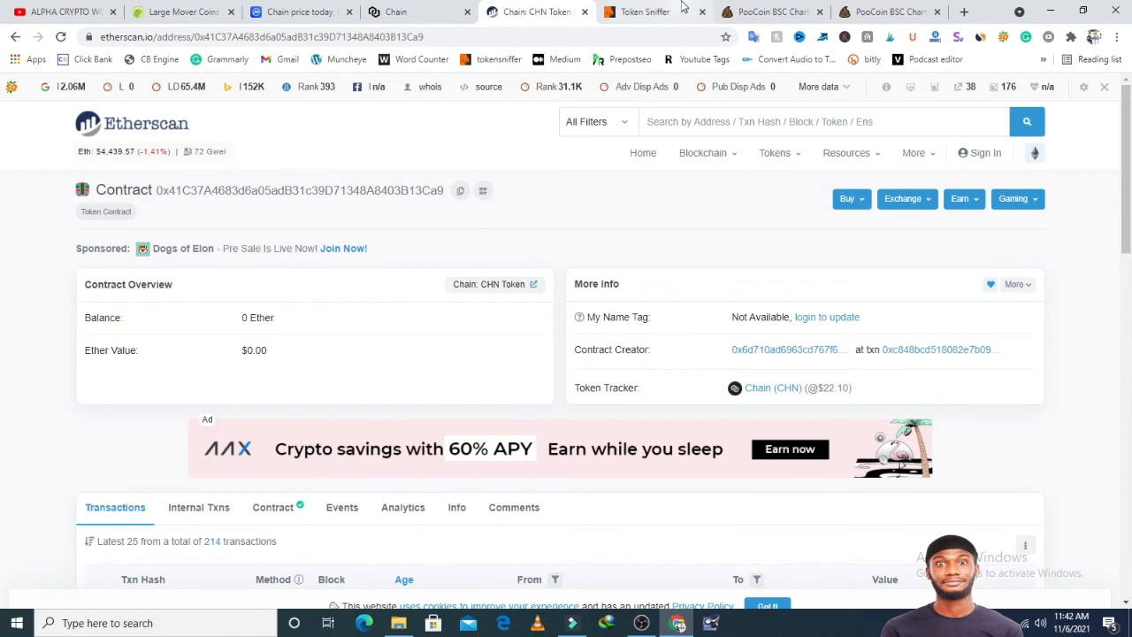
Run a Token Sniffer search on the pasted Chain contract, revealing the blacklisted creator warning.
{"action": "left_click", "coordinate": [637, 11]}
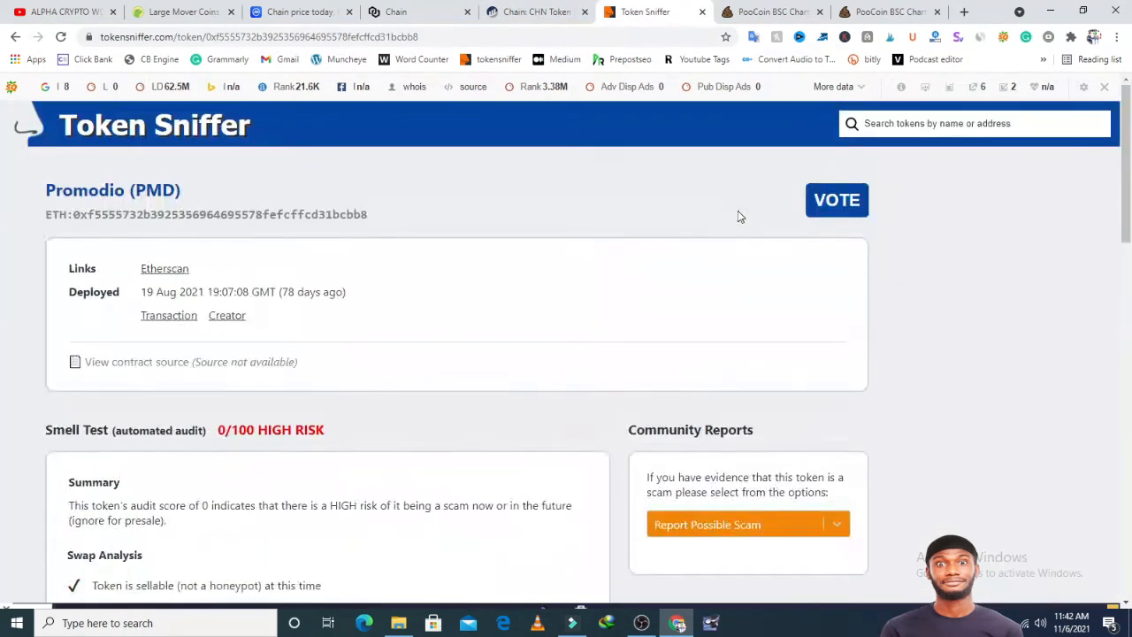
{"action": "right_click", "coordinate": [973, 124]}
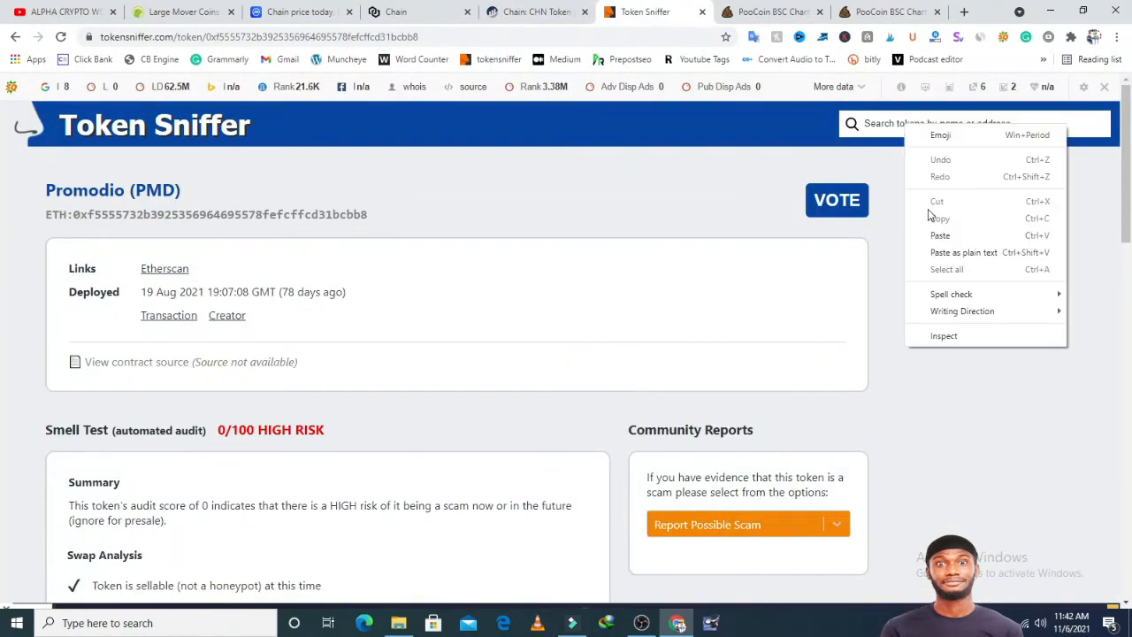
{"action": "left_click", "coordinate": [941, 235]}
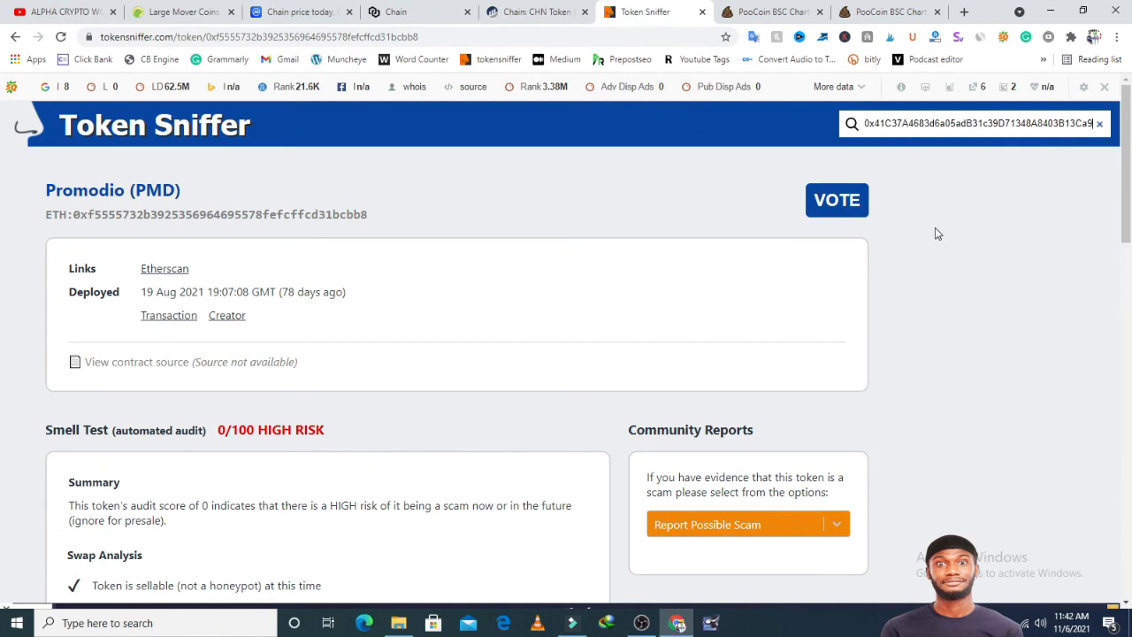
{"action": "key", "text": "Return"}
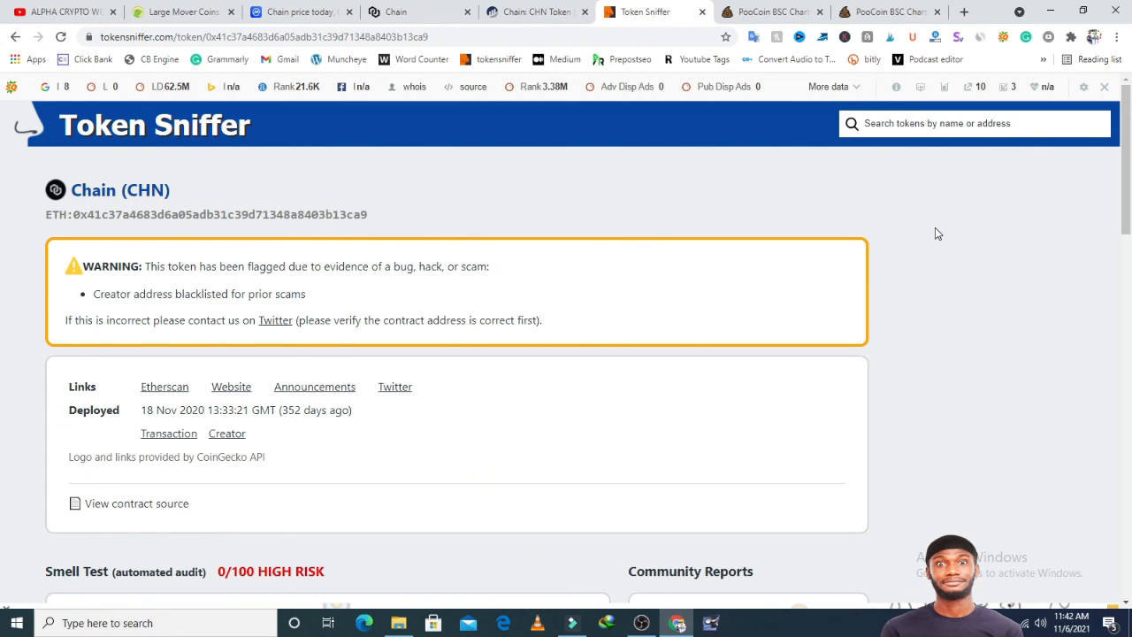
{"action": "scroll", "scroll_direction": "up", "scroll_amount": 3}
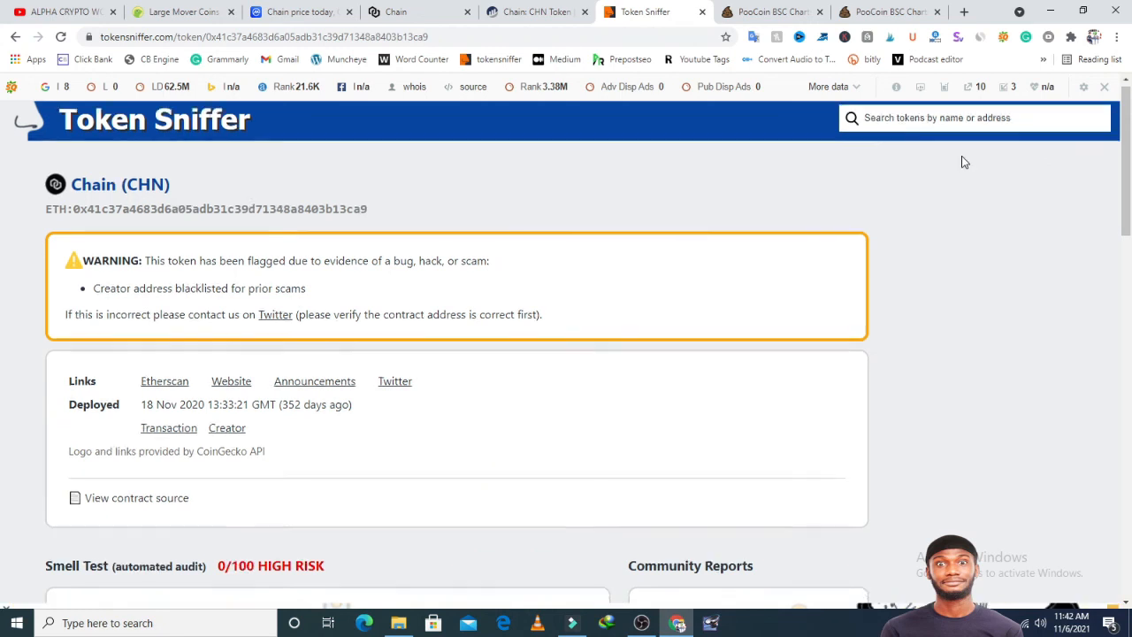
{"action": "scroll", "scroll_direction": "down", "scroll_amount": 3}
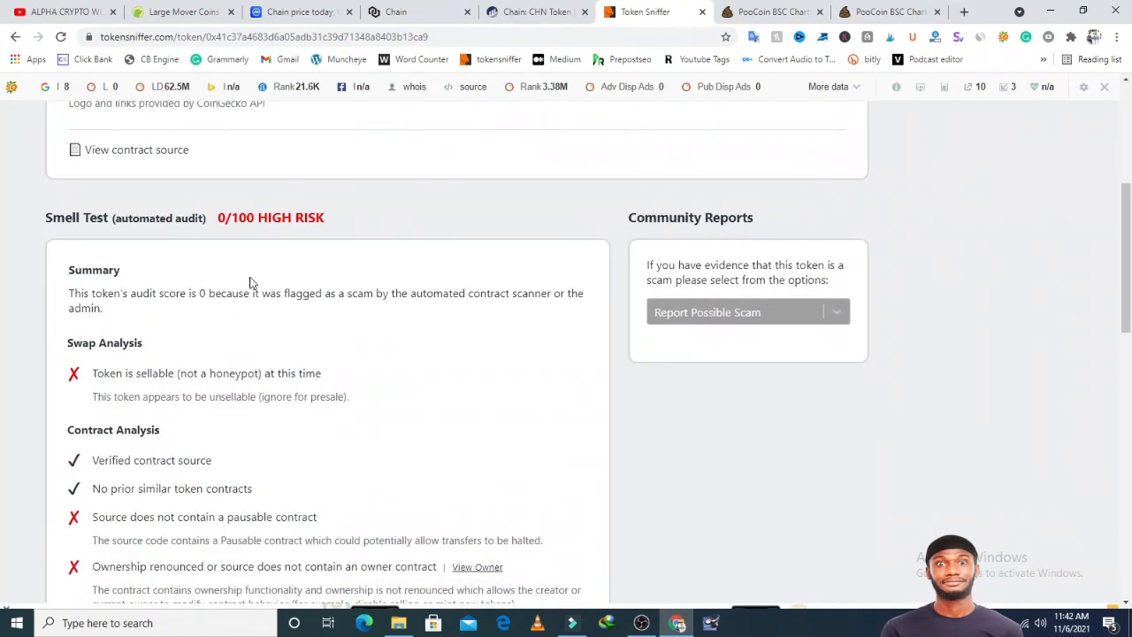
{"action": "scroll", "scroll_direction": "down", "scroll_amount": 3}
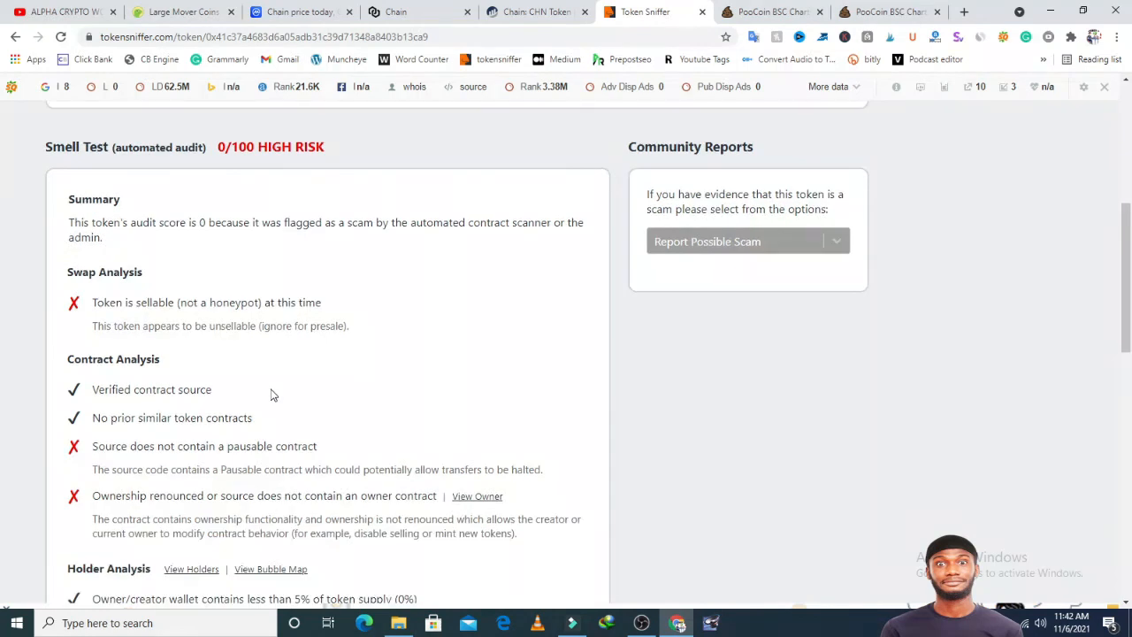
{"action": "scroll", "scroll_direction": "down", "scroll_amount": 3}
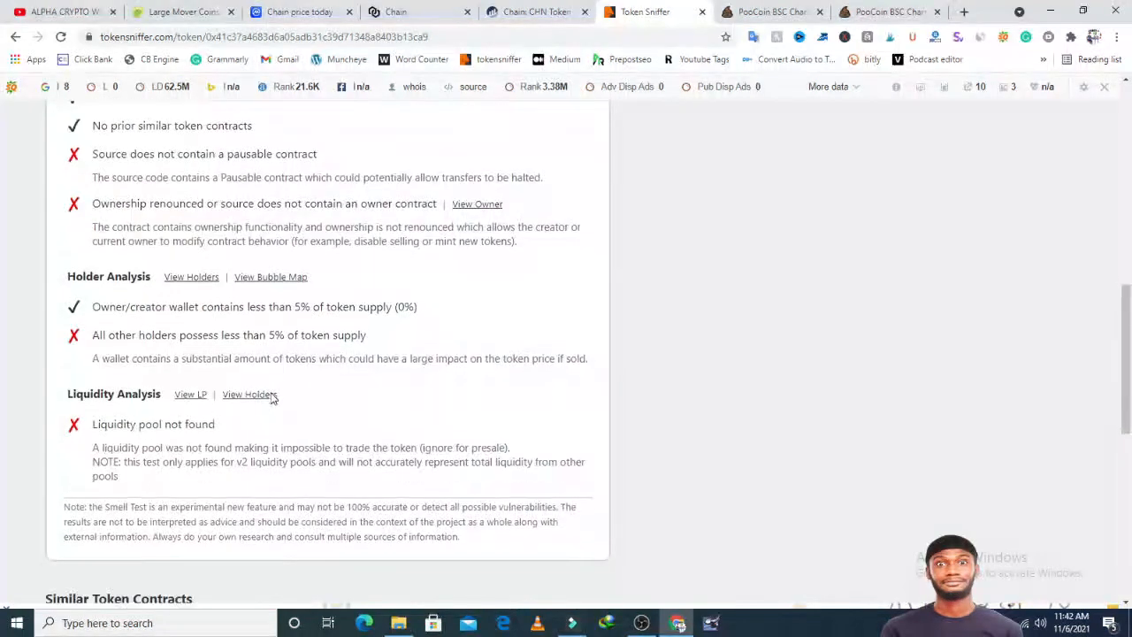
{"action": "scroll", "scroll_direction": "down", "scroll_amount": 3}
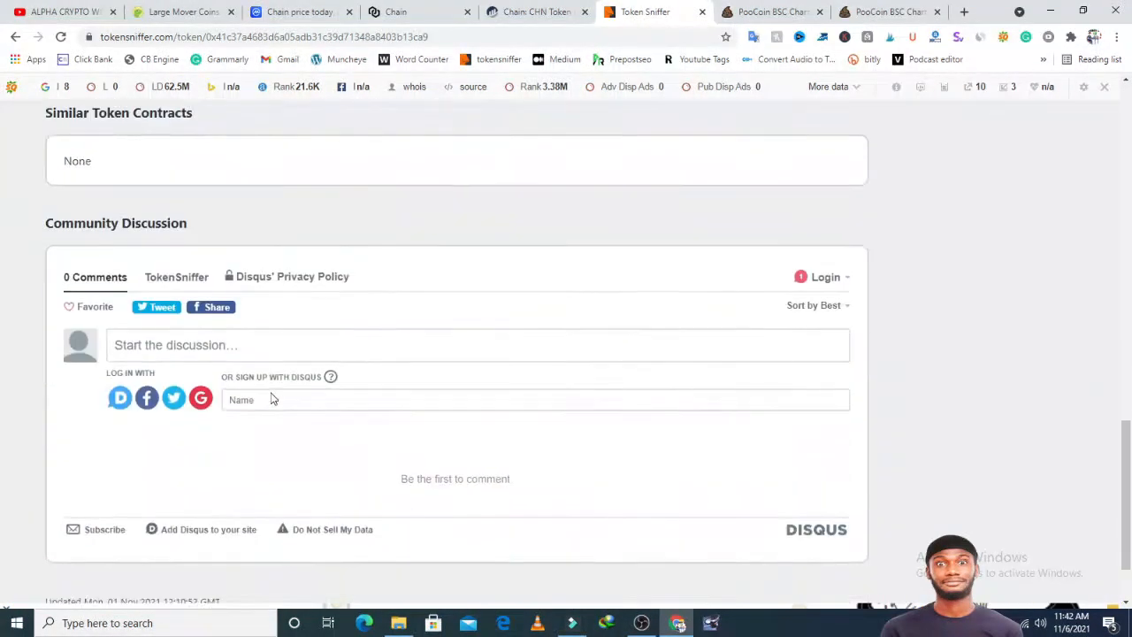
{"action": "scroll", "scroll_direction": "down", "scroll_amount": 3}
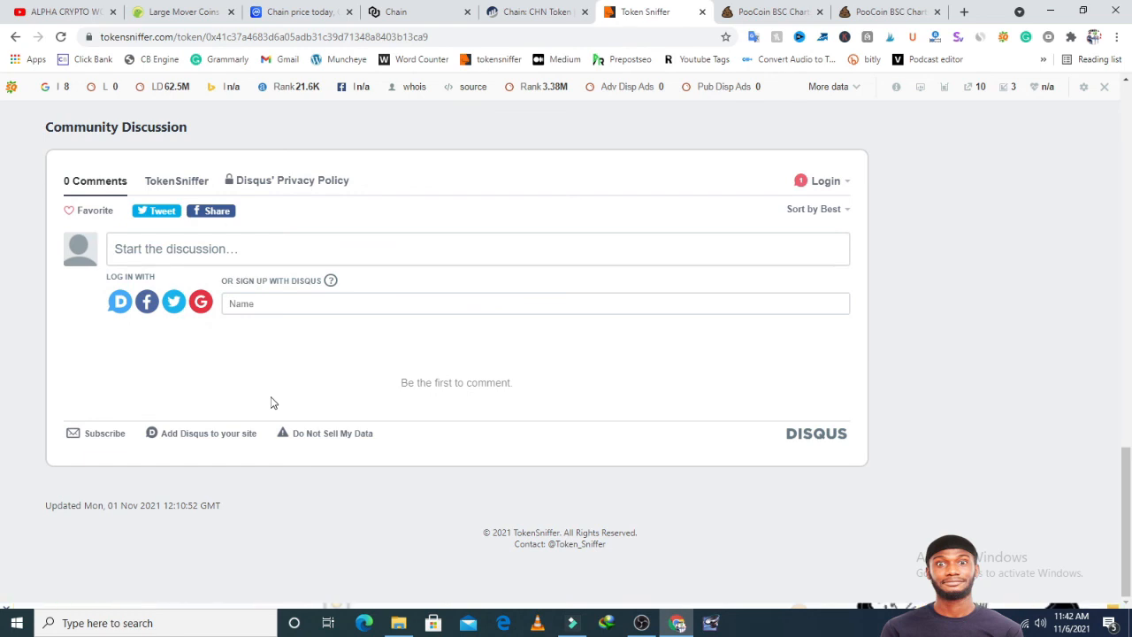
{"action": "scroll", "scroll_direction": "up", "scroll_amount": 3}
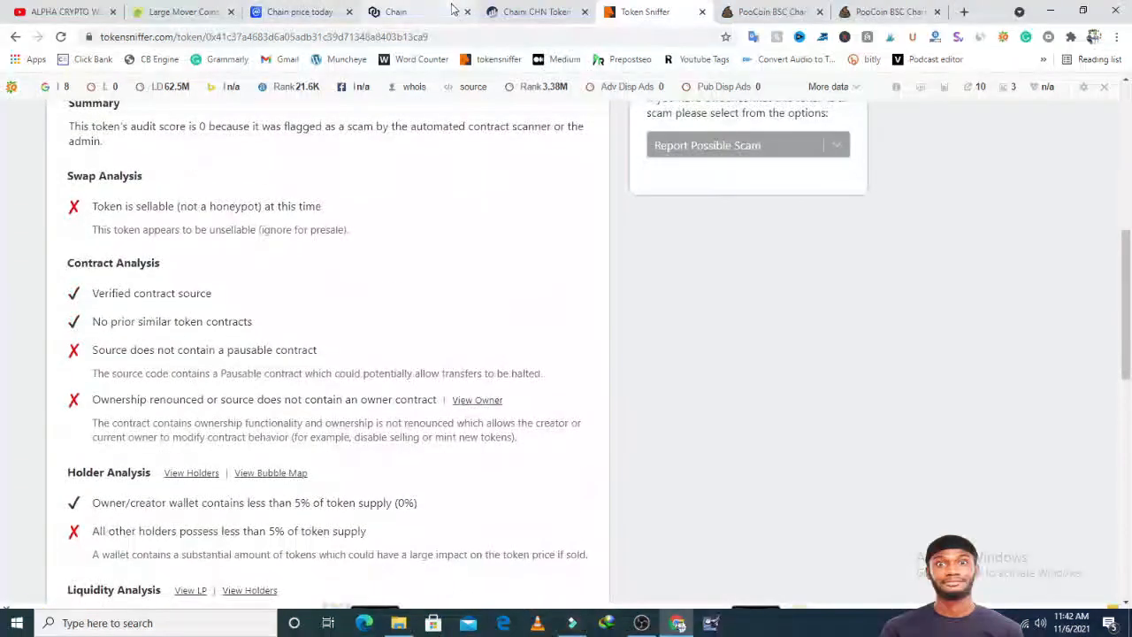